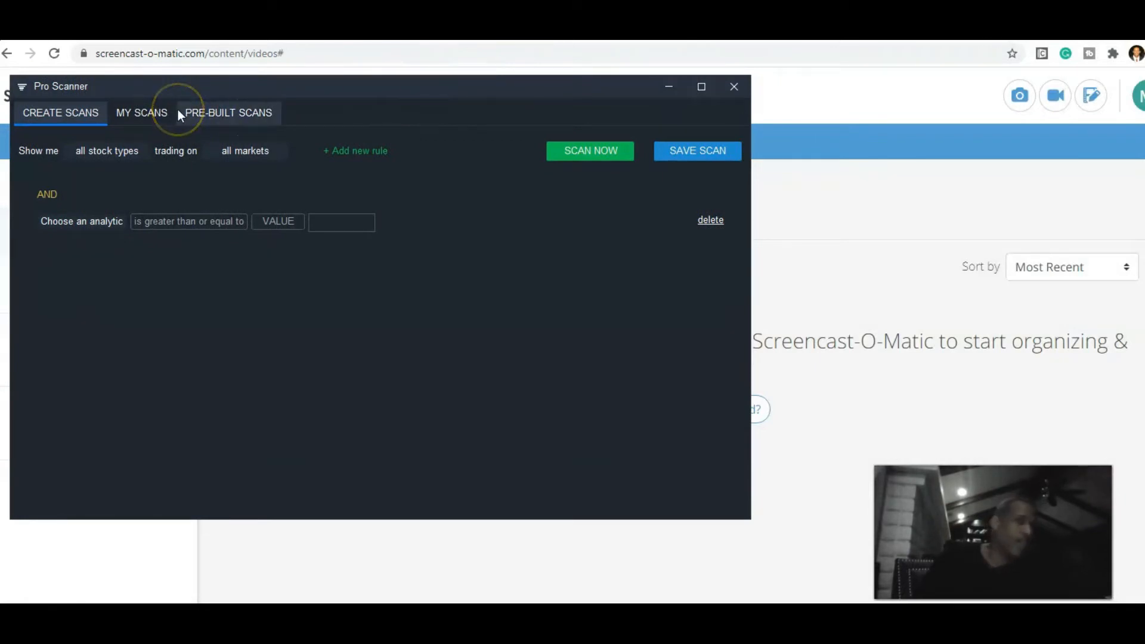
Step: Load the saved Listed Stocks Scans from My Scans and review its four price, change and volume rules
{"action": "left_click", "coordinate": [141, 113]}
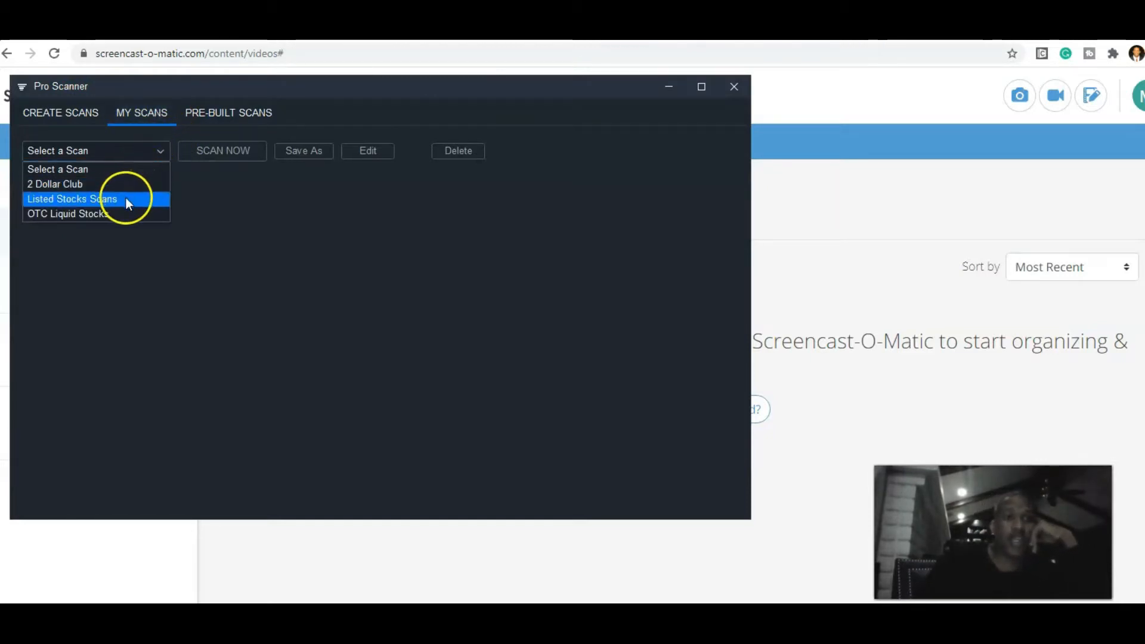
{"action": "left_click", "coordinate": [72, 198]}
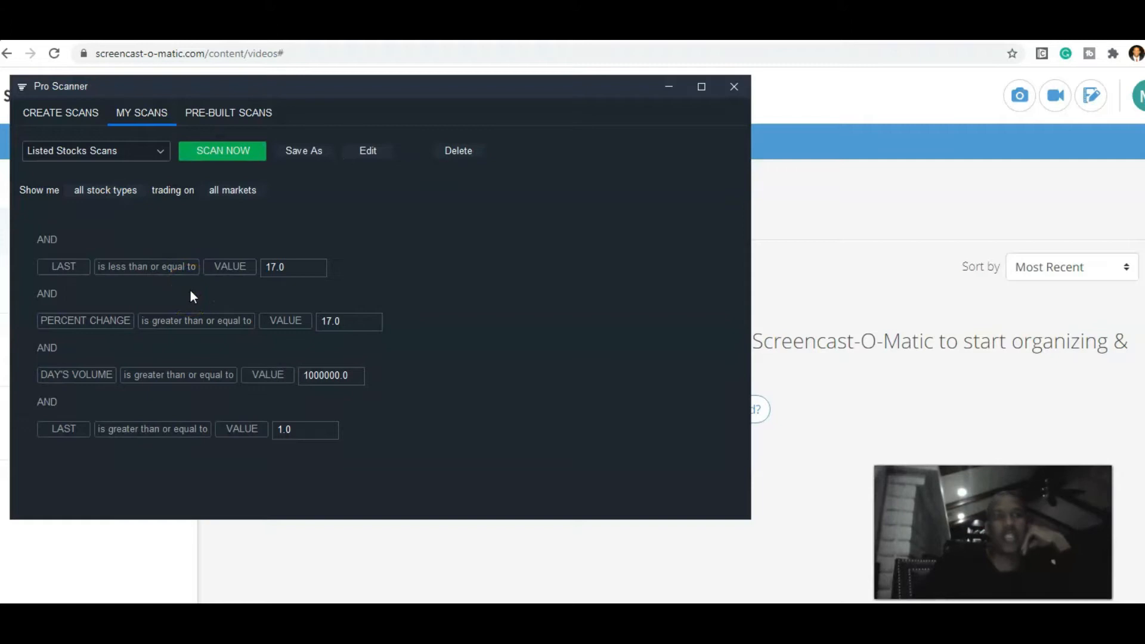
{"action": "left_click", "coordinate": [289, 275]}
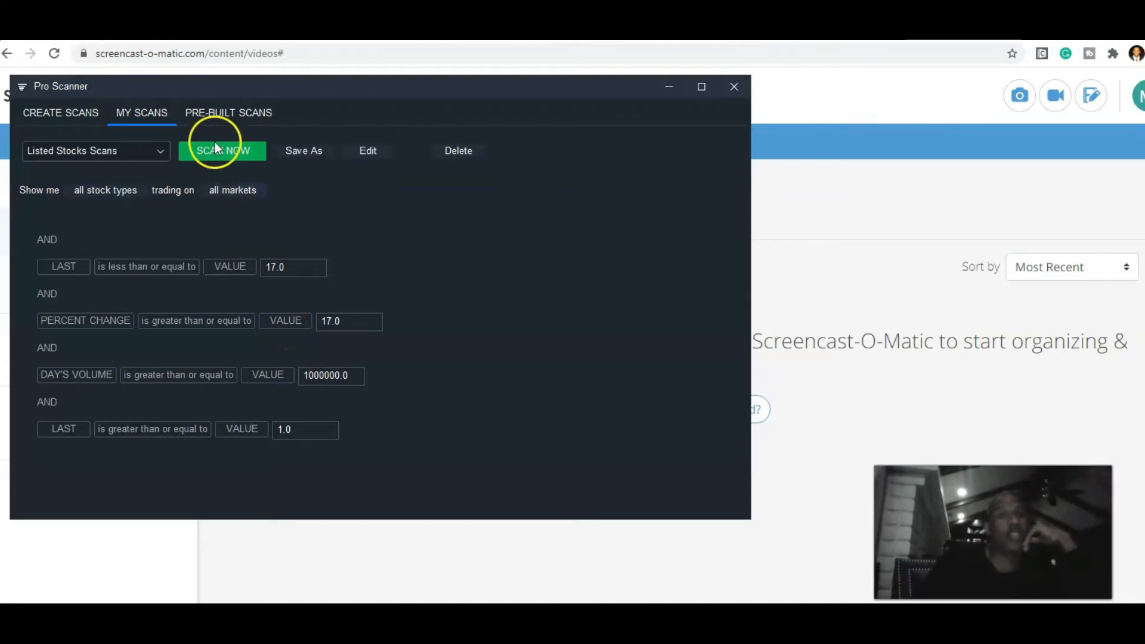
{"action": "left_click", "coordinate": [220, 158]}
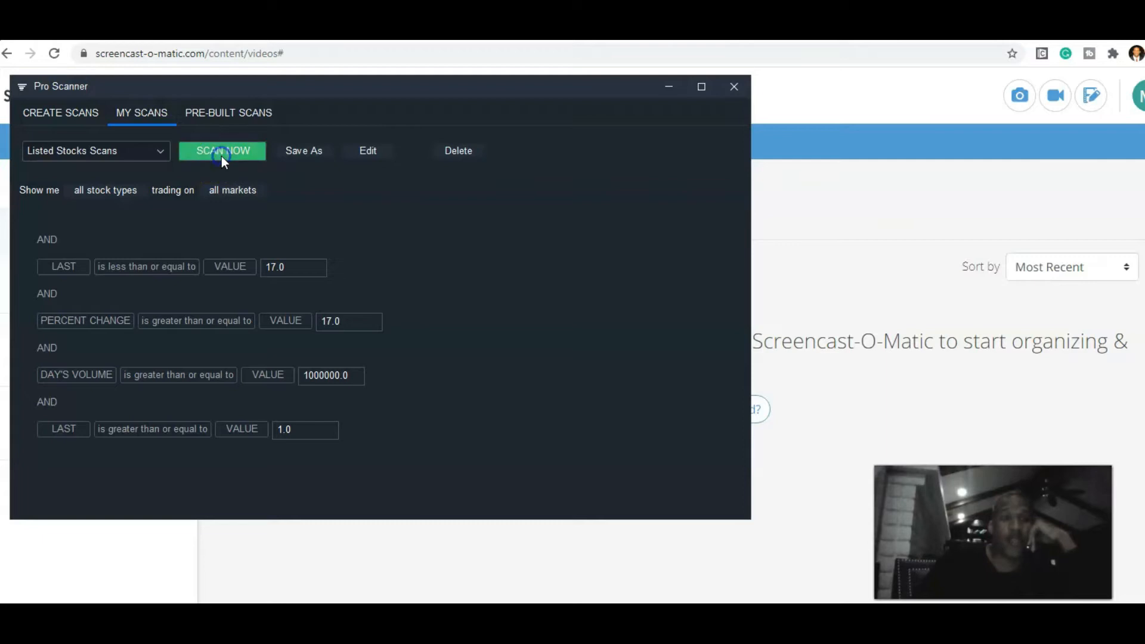
Step: Run the Listed Stocks scan to list its seven matching stocks
{"action": "left_click", "coordinate": [221, 151]}
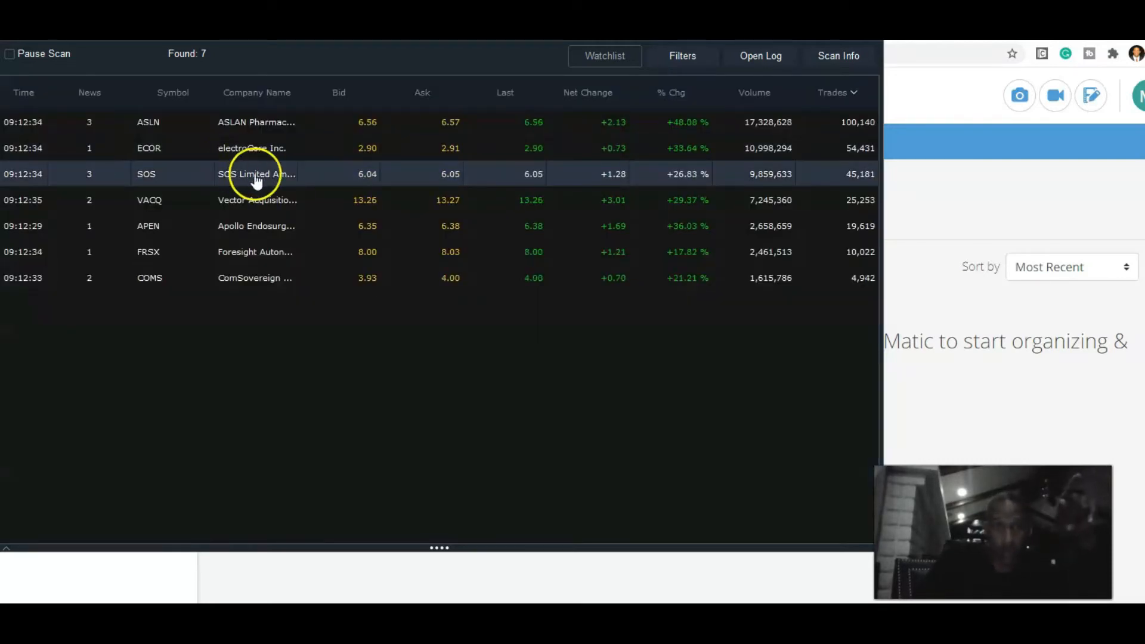
{"action": "mouse_move", "coordinate": [339, 104]}
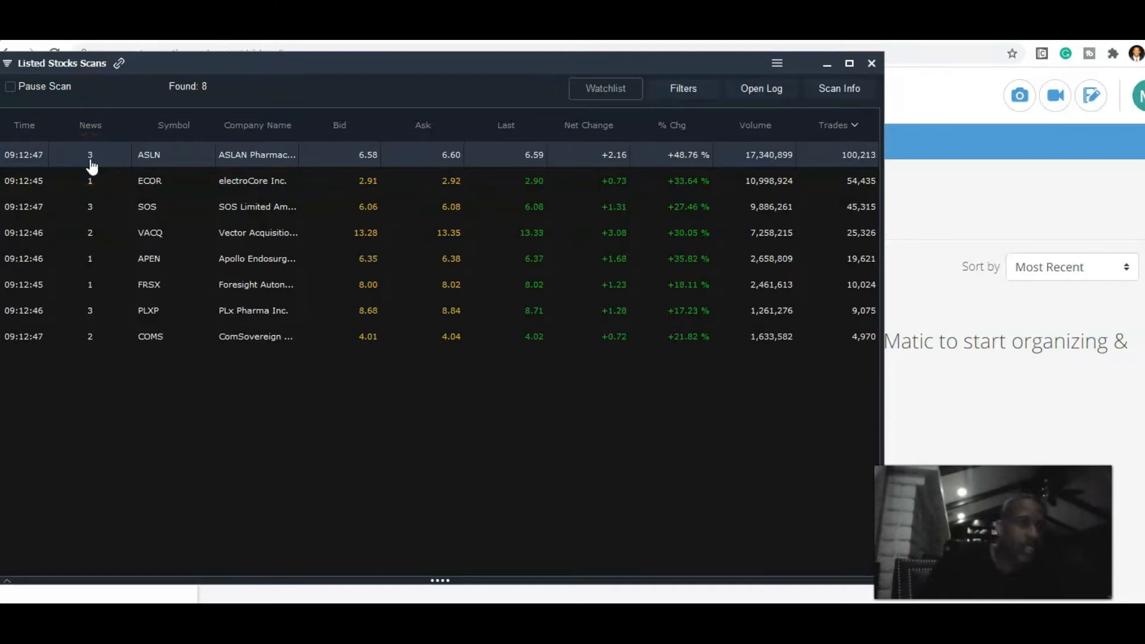
Step: Open ASLN's News & Filings from its row in the scan results
{"action": "left_click", "coordinate": [90, 156]}
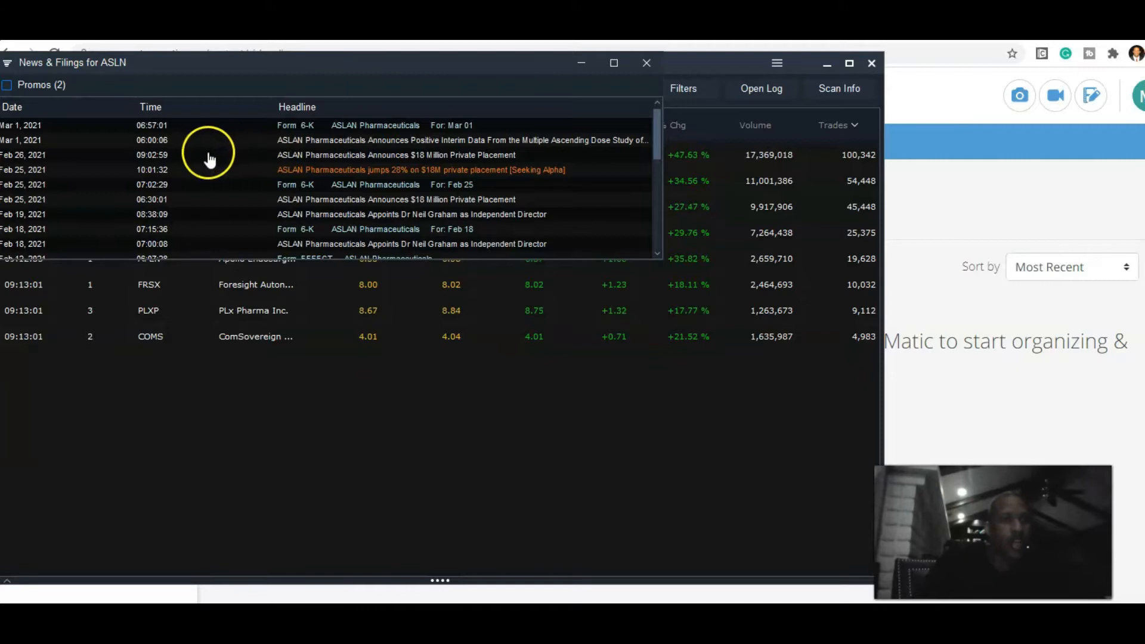
{"action": "mouse_move", "coordinate": [339, 194]}
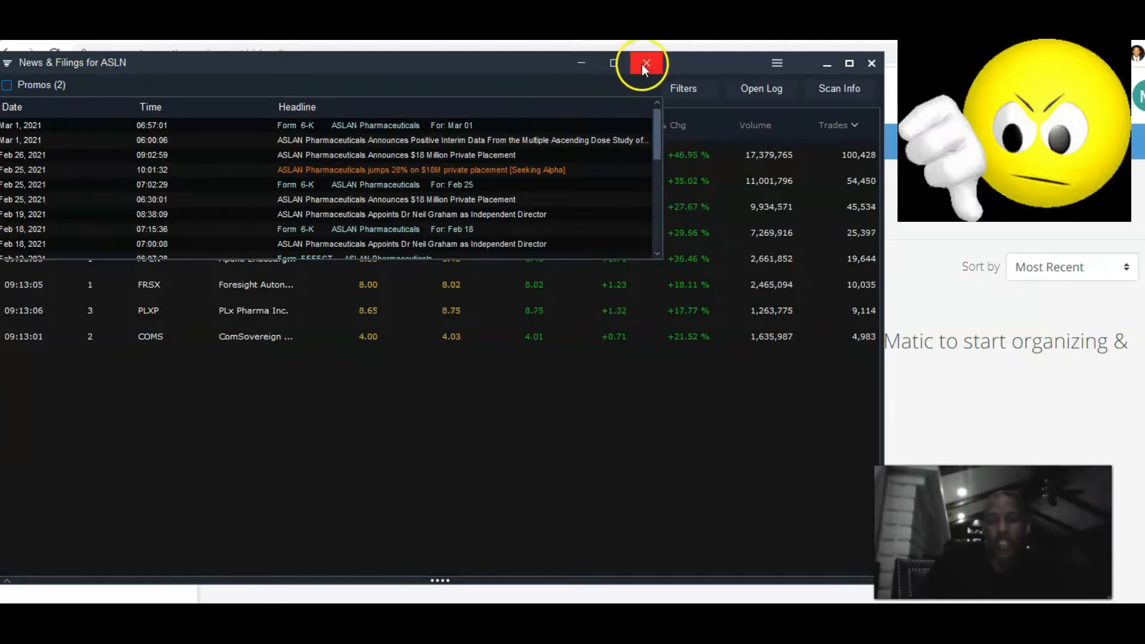
Step: Close ASLN's News & Filings window to reveal the eight live matches
{"action": "left_click", "coordinate": [646, 63]}
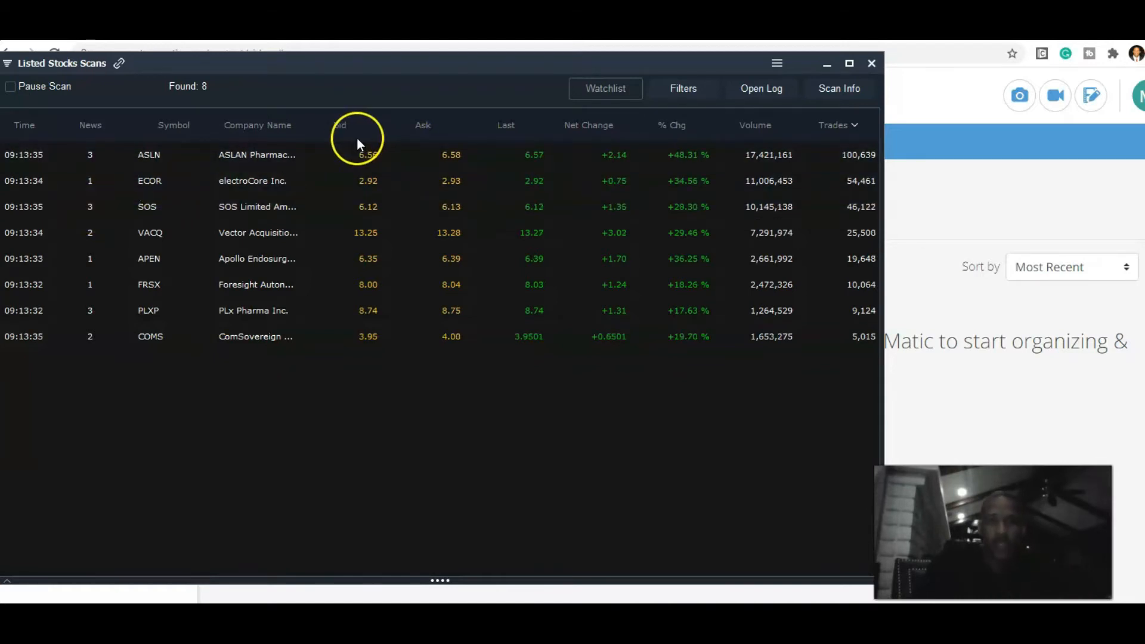
{"action": "mouse_move", "coordinate": [533, 145]}
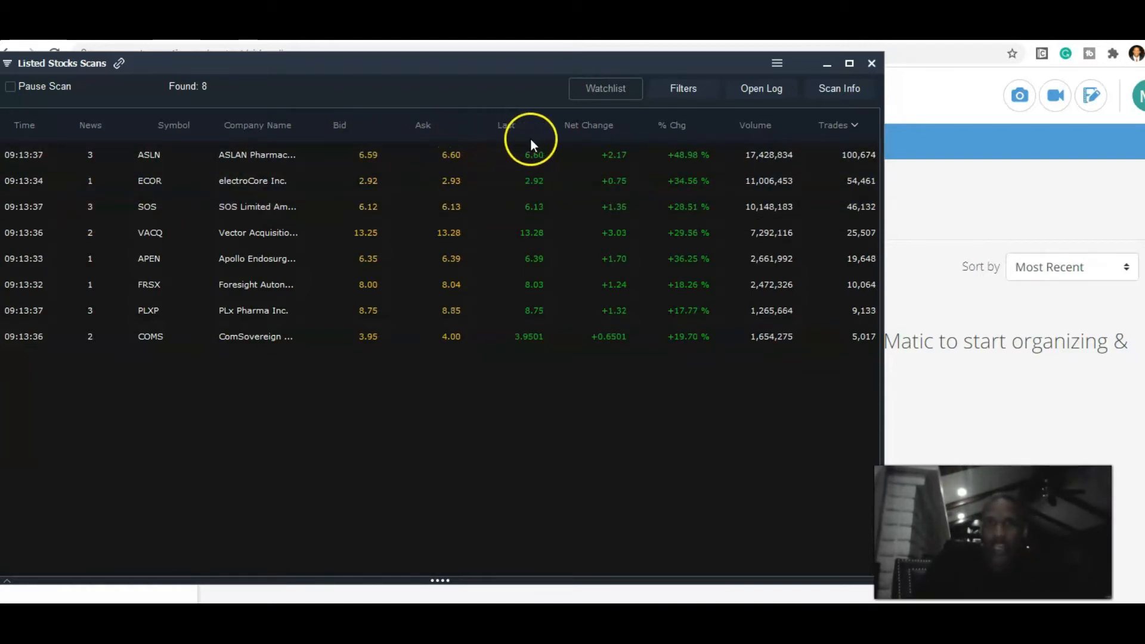
{"action": "mouse_move", "coordinate": [726, 137]}
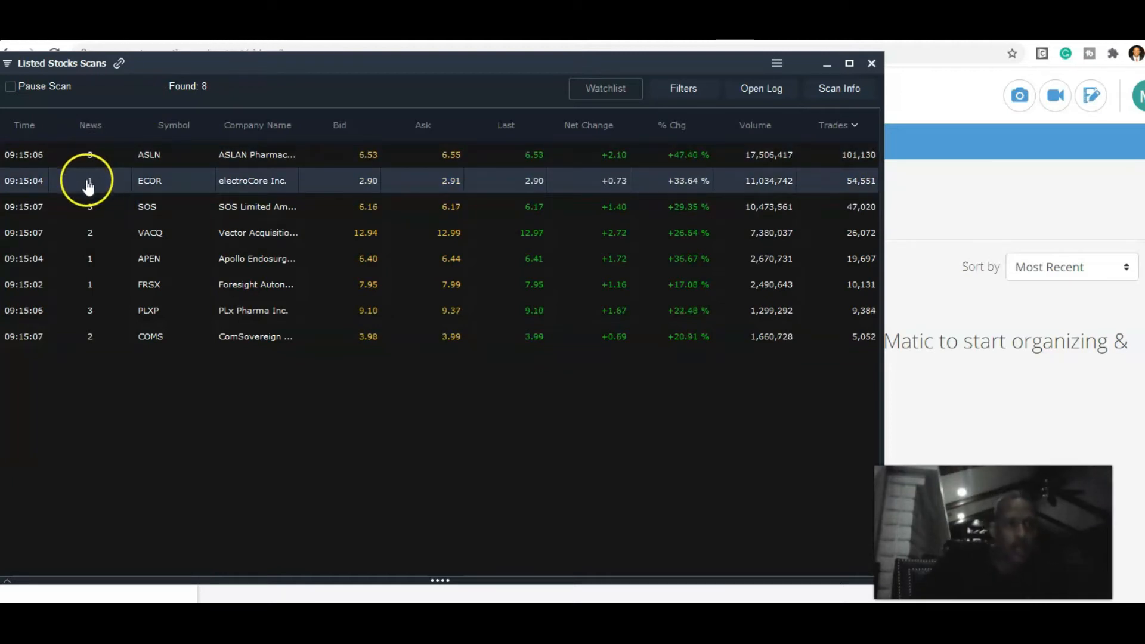
{"action": "left_click", "coordinate": [88, 180]}
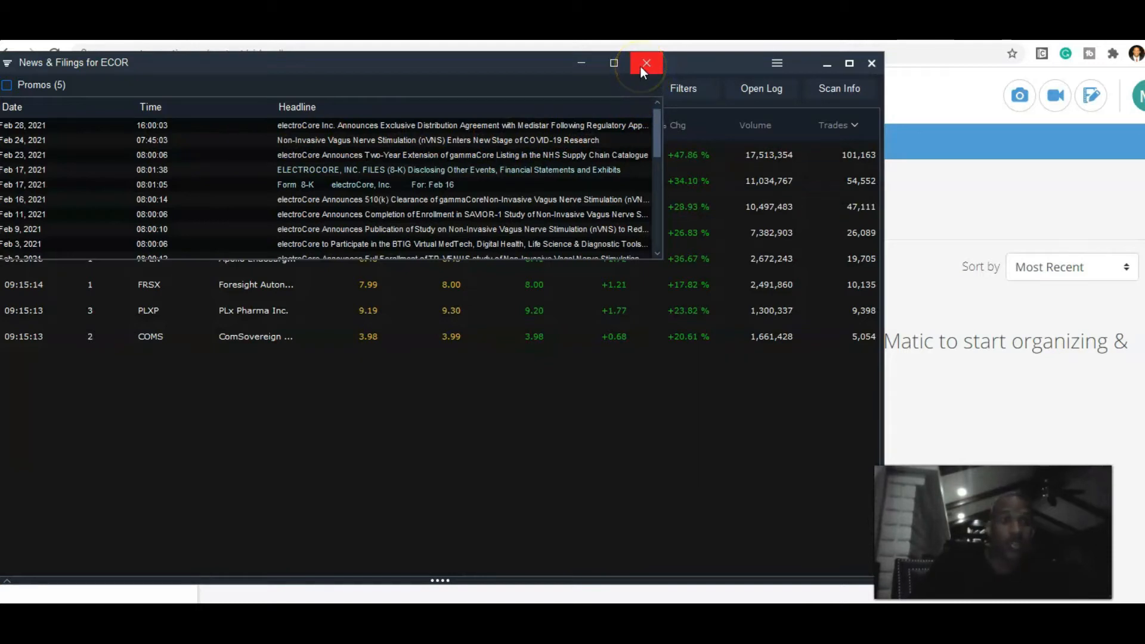
{"action": "left_click", "coordinate": [646, 62]}
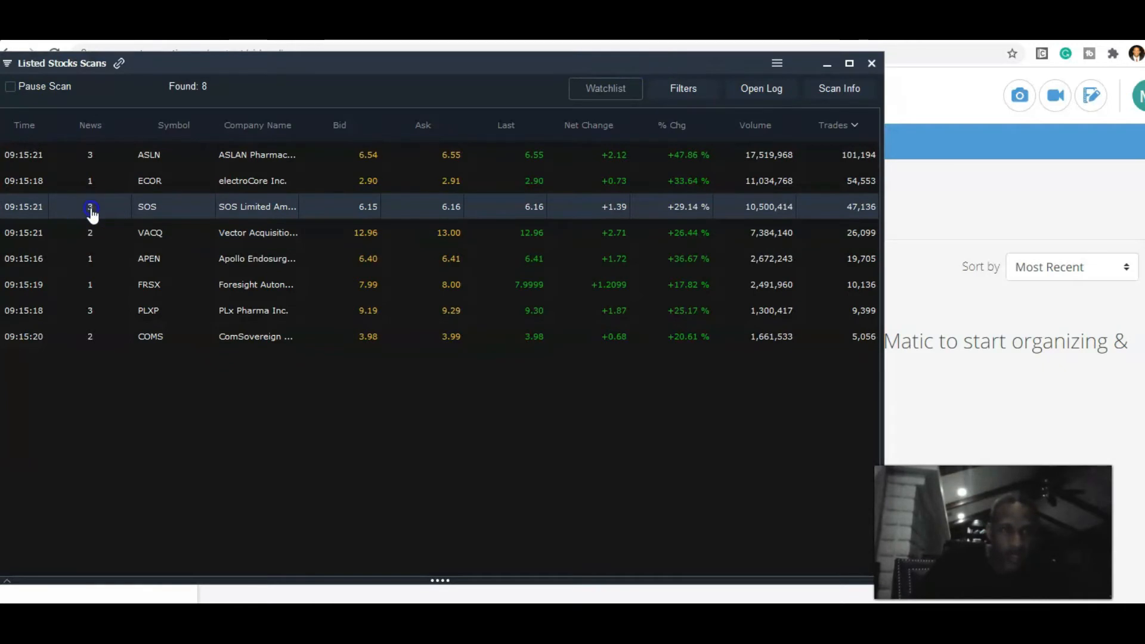
{"action": "left_click", "coordinate": [89, 207]}
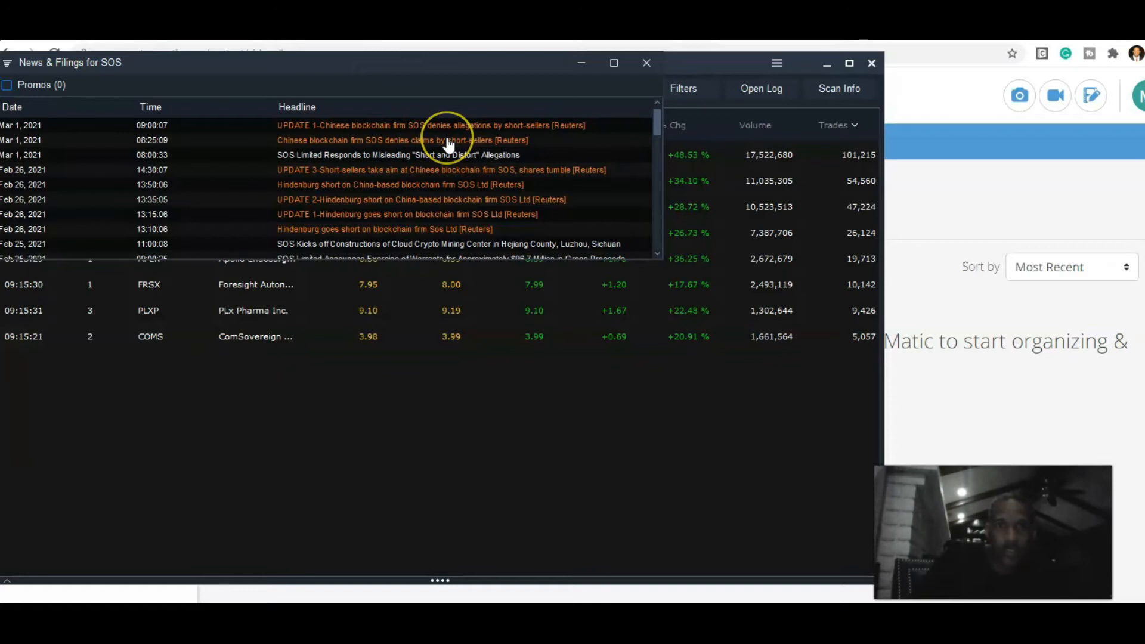
{"action": "mouse_move", "coordinate": [646, 63]}
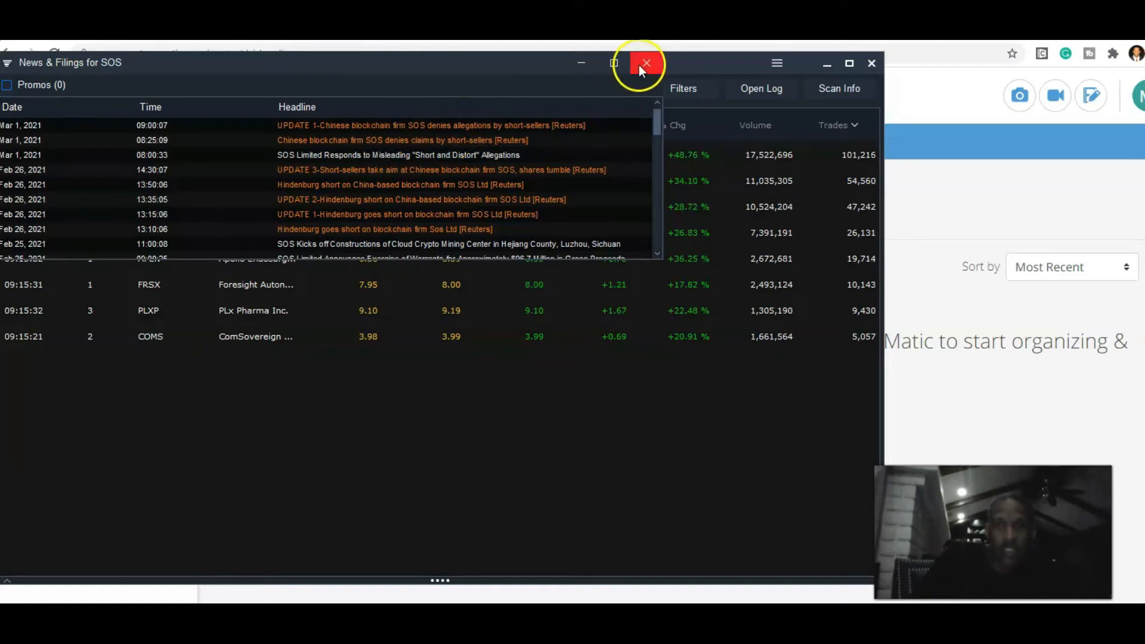
{"action": "left_click", "coordinate": [644, 63]}
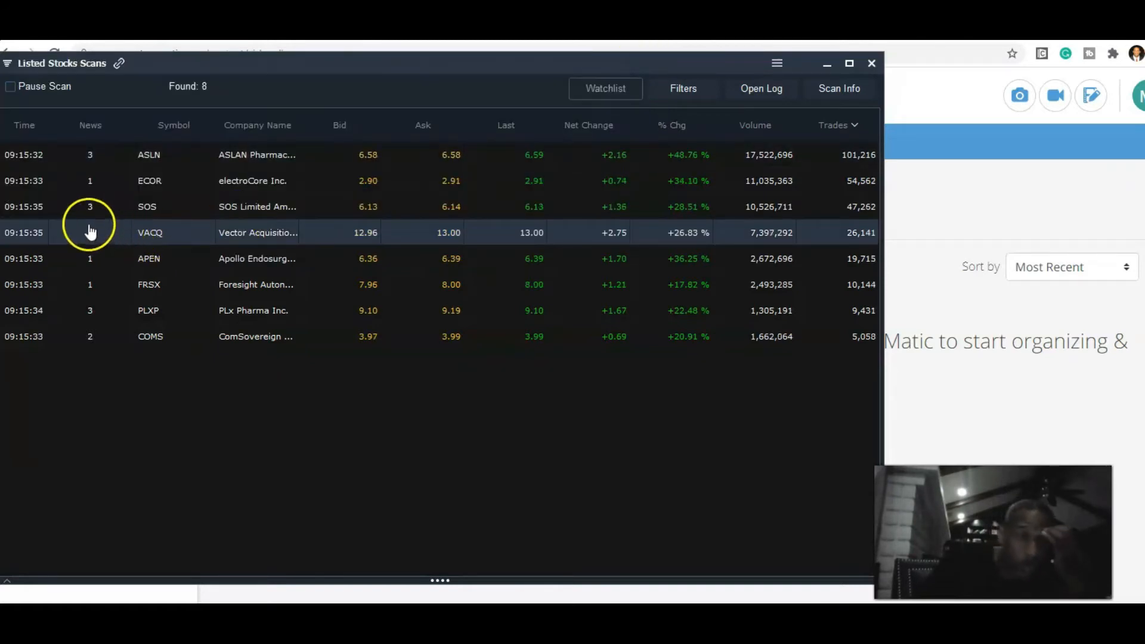
{"action": "left_click", "coordinate": [89, 232]}
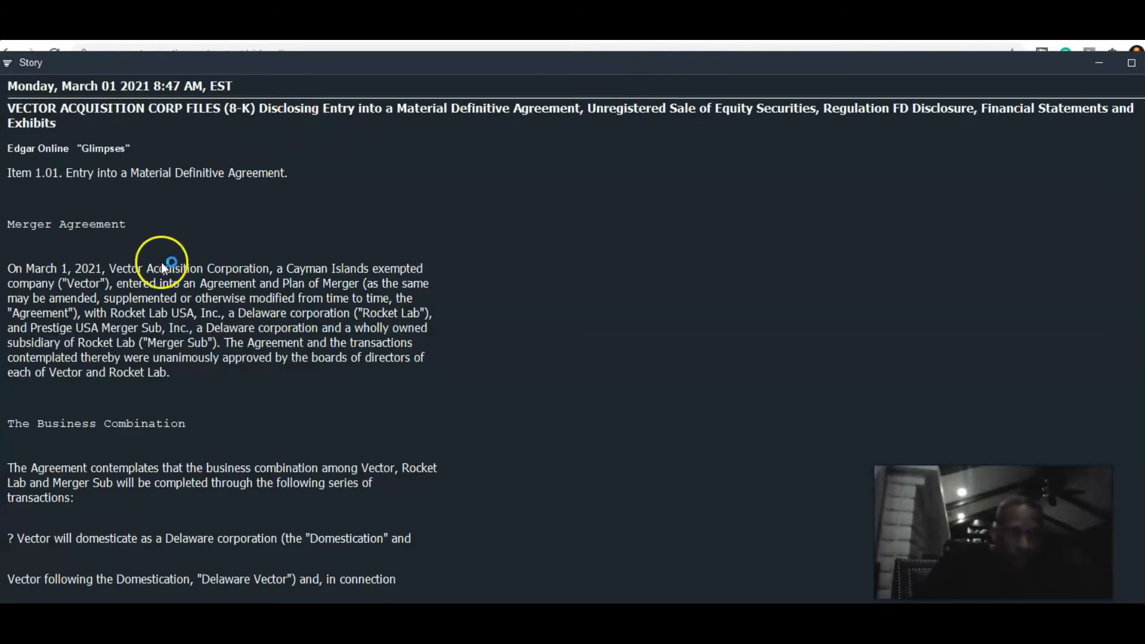
{"action": "scroll", "scroll_direction": "down", "scroll_amount": 3}
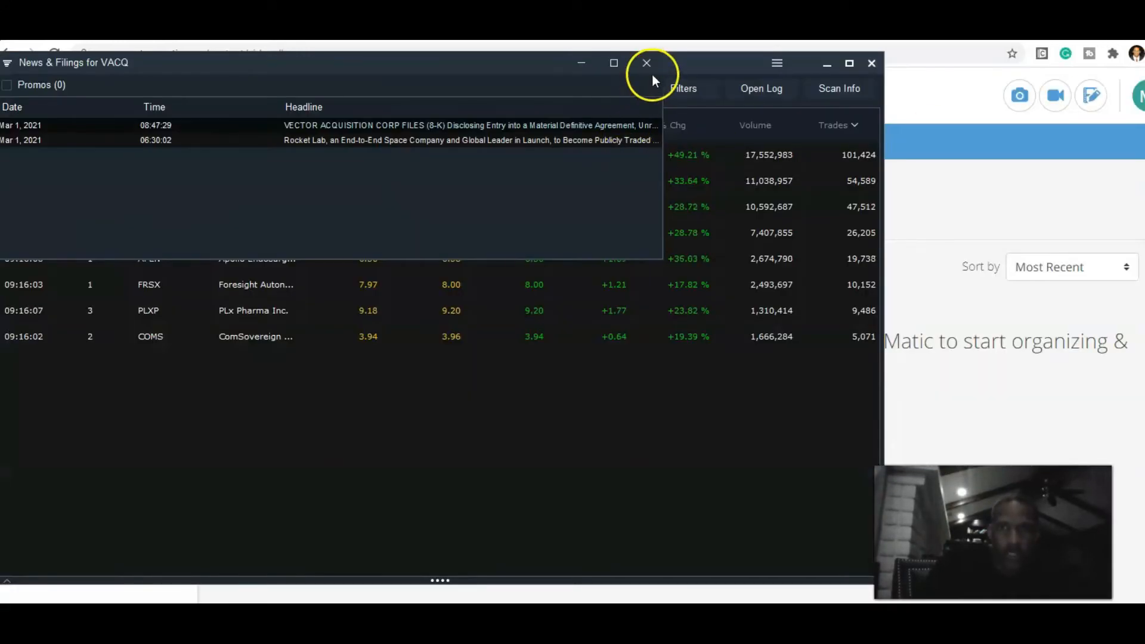
{"action": "left_click", "coordinate": [647, 63]}
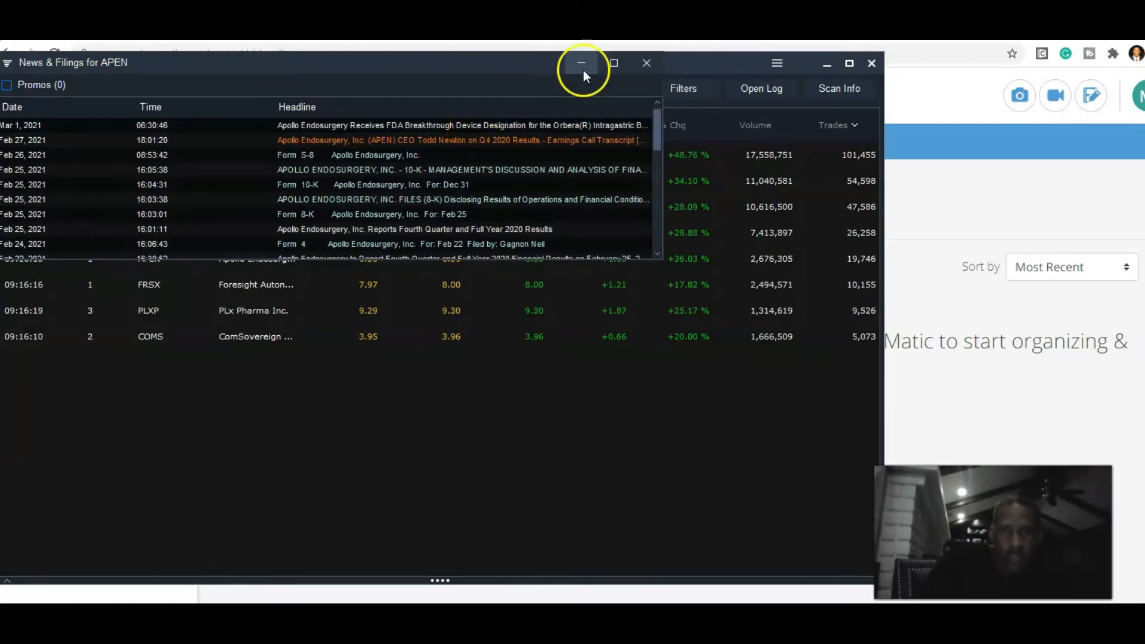
{"action": "left_click", "coordinate": [582, 63]}
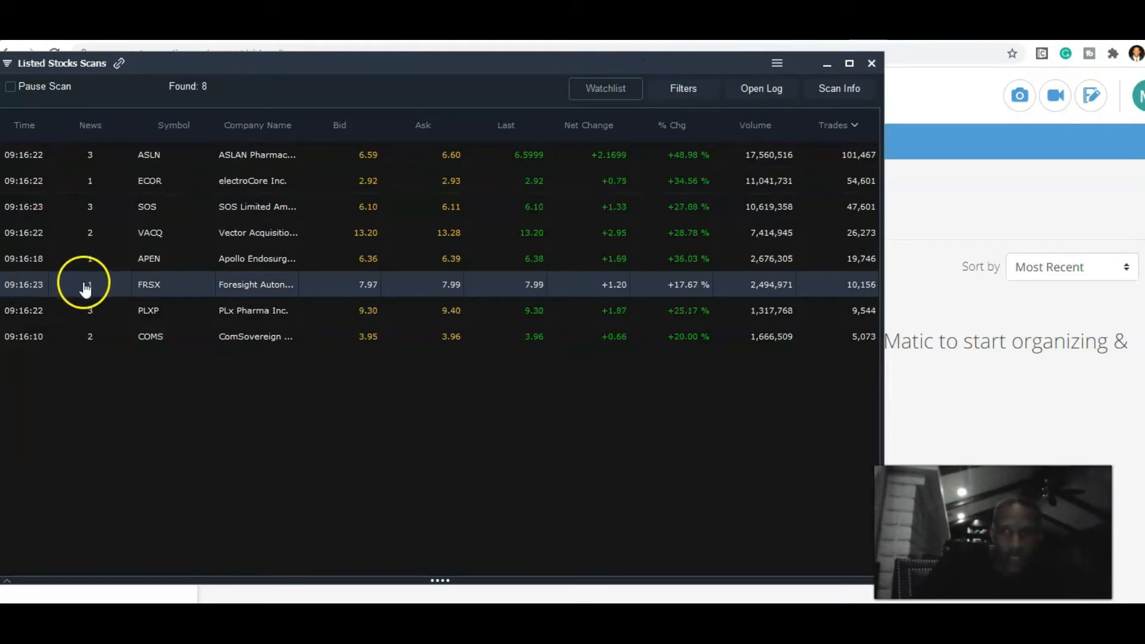
Step: Open and close the PLXP and COMS News & Filings windows
{"action": "left_click", "coordinate": [86, 285]}
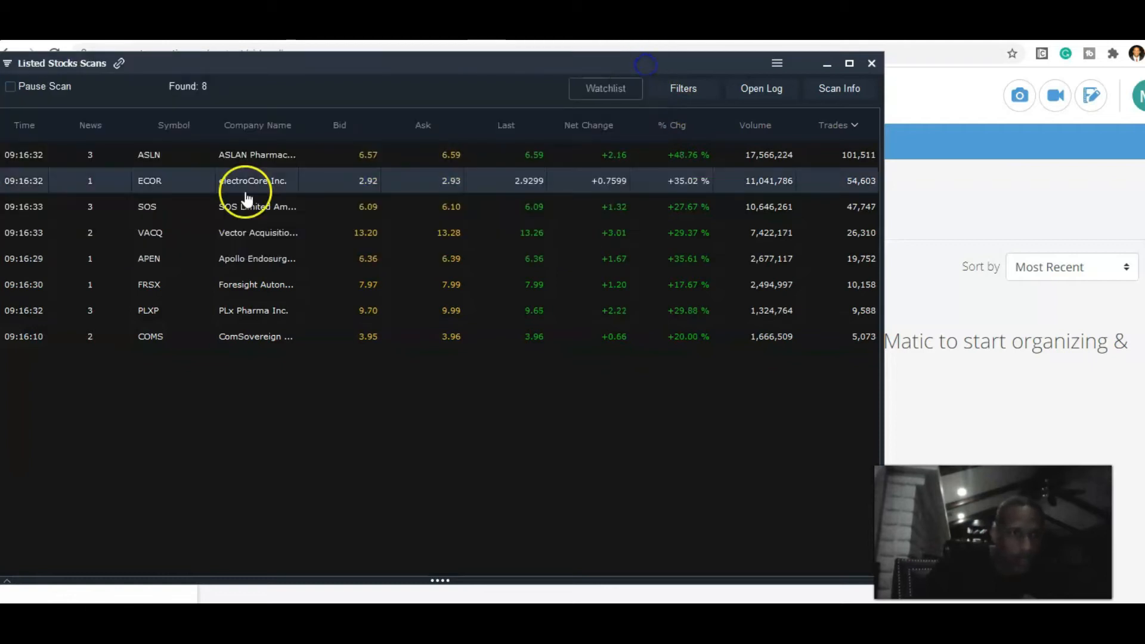
{"action": "left_click", "coordinate": [90, 311]}
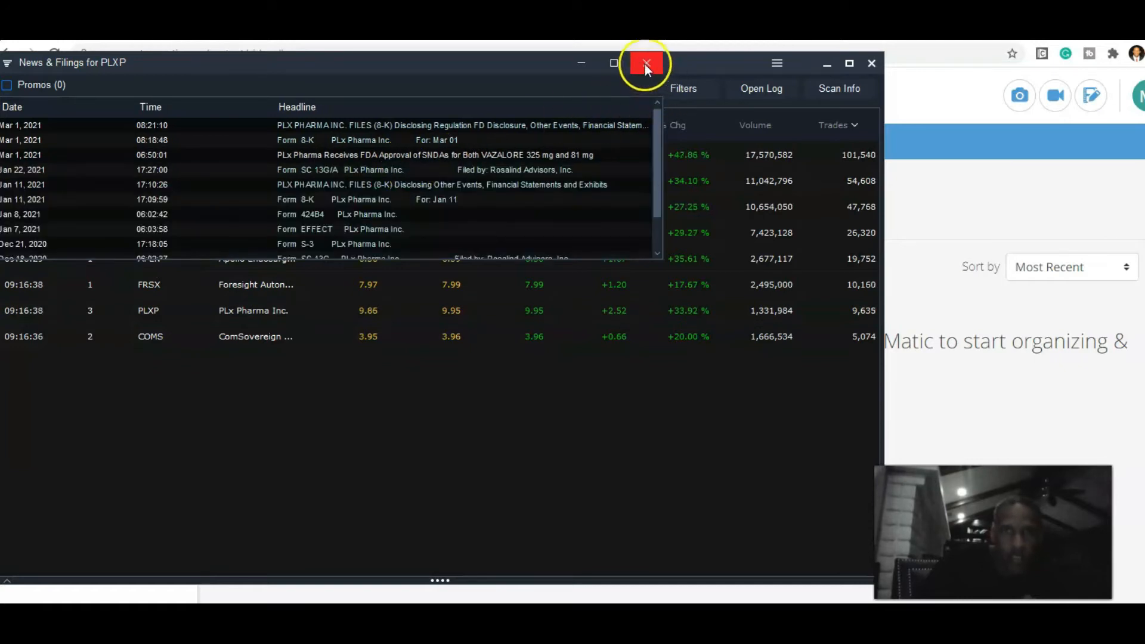
{"action": "left_click", "coordinate": [645, 63]}
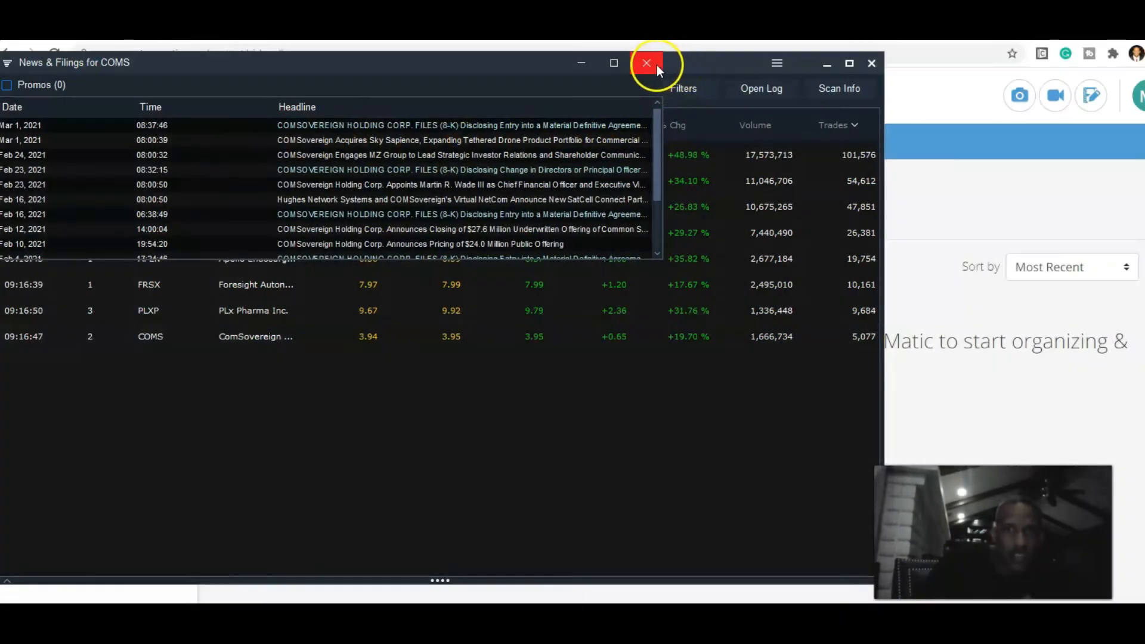
{"action": "left_click", "coordinate": [646, 63]}
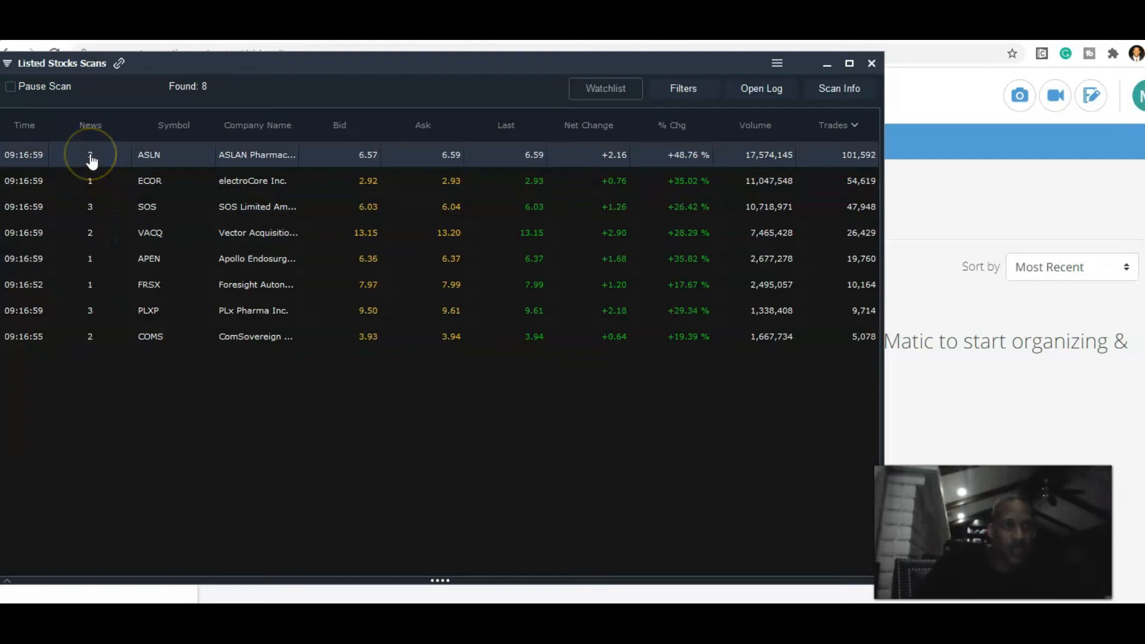
{"action": "left_click", "coordinate": [90, 155]}
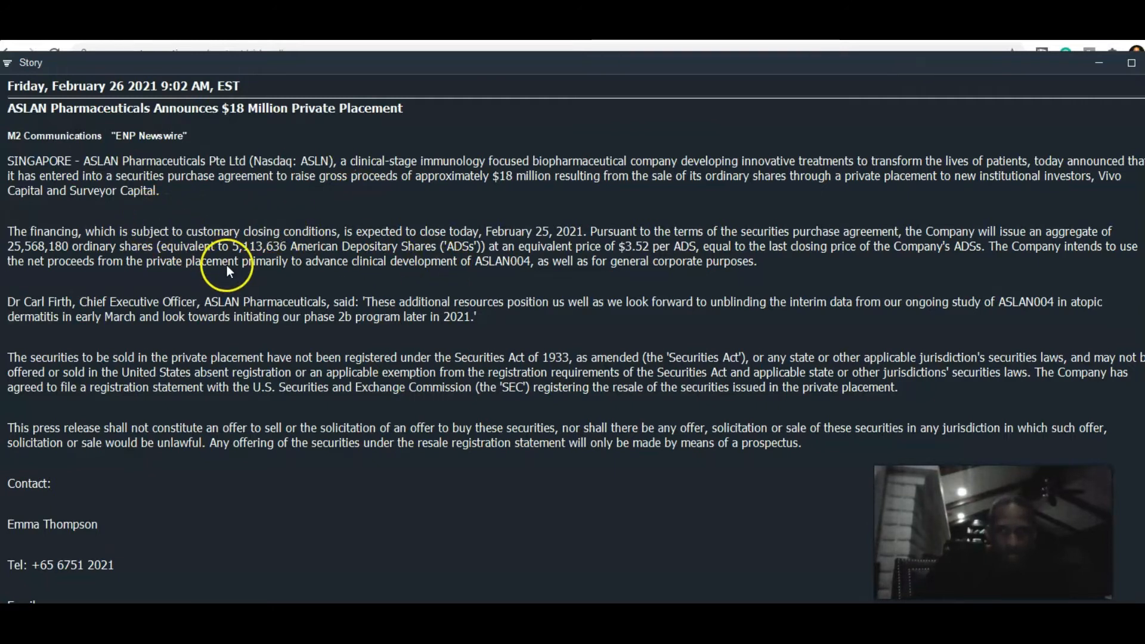
{"action": "mouse_move", "coordinate": [417, 257]}
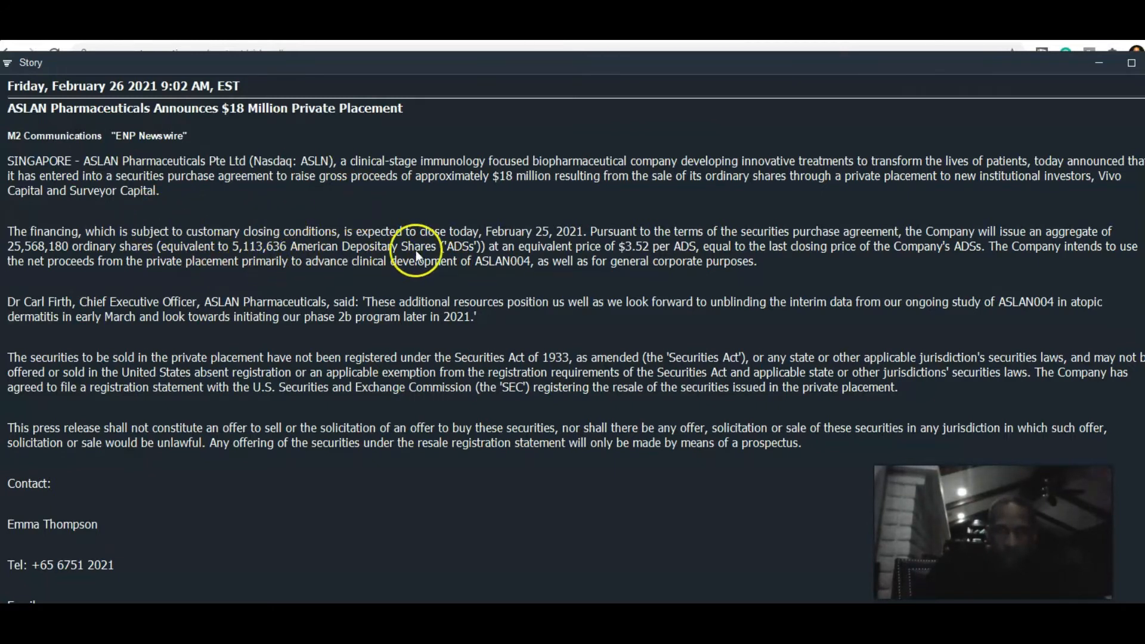
{"action": "mouse_move", "coordinate": [669, 268]}
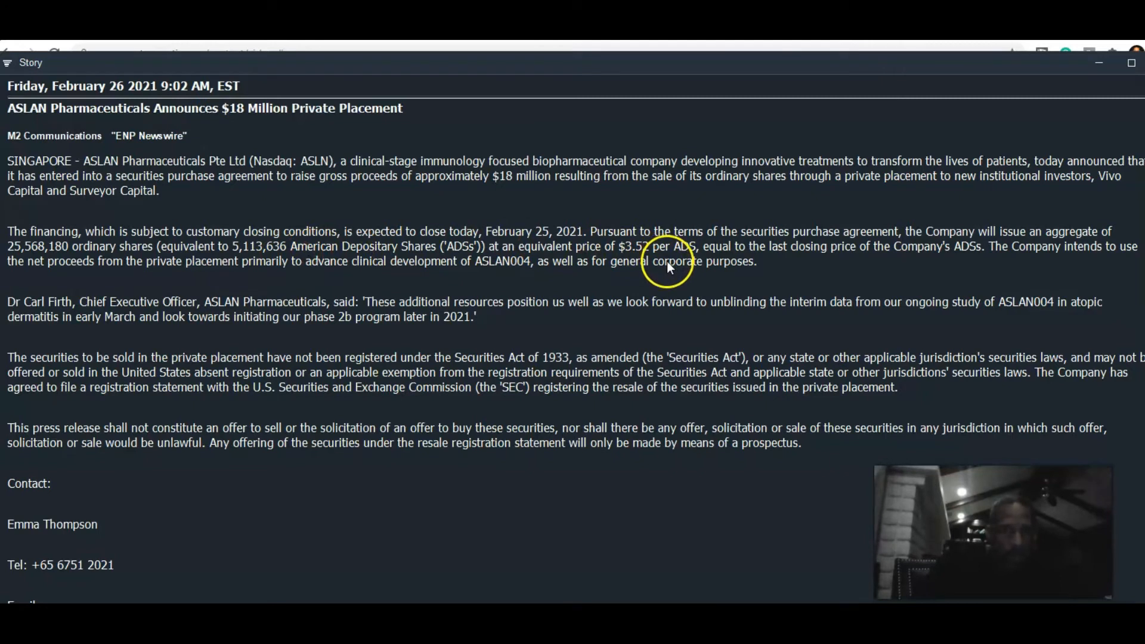
{"action": "mouse_move", "coordinate": [471, 318]}
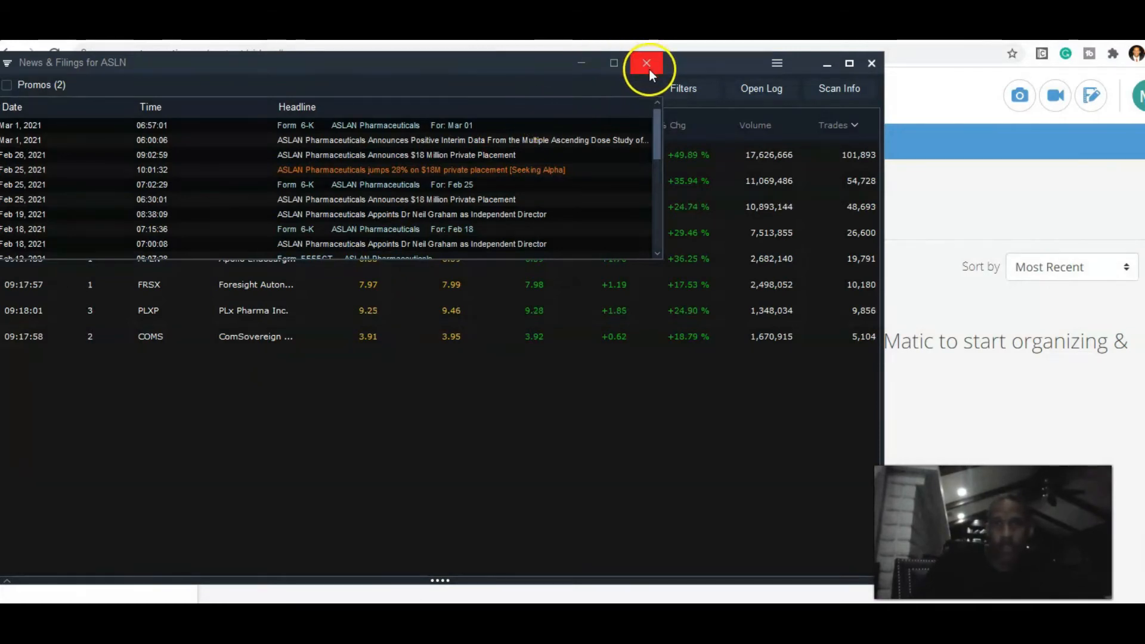
{"action": "left_click", "coordinate": [646, 62]}
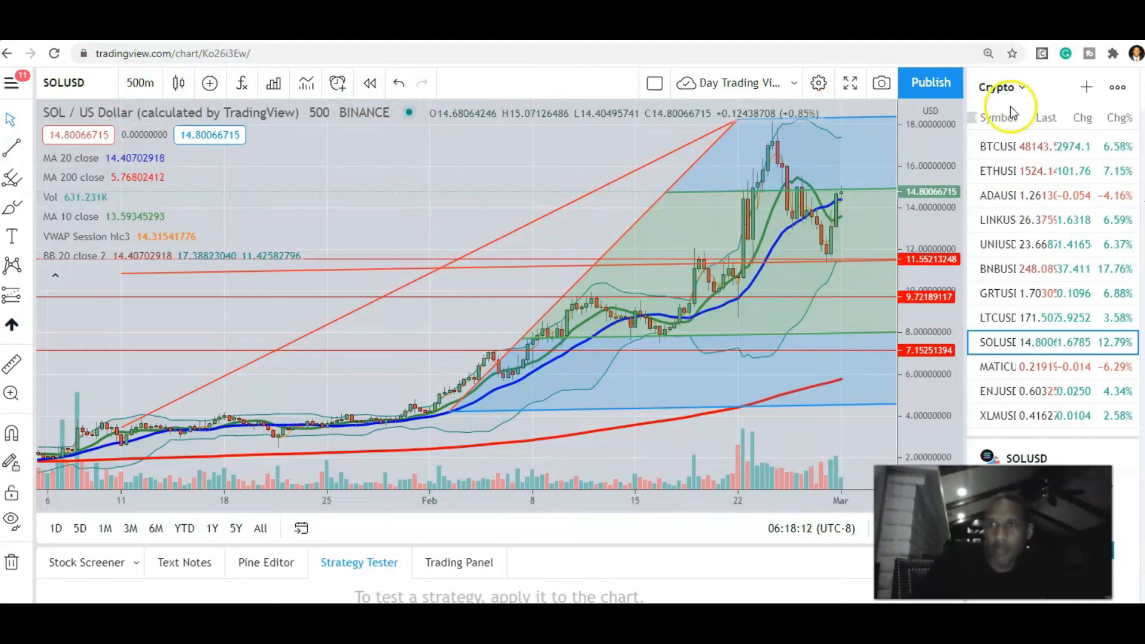
Step: Change the watchlist from Crypto to Recent Runners
{"action": "left_click", "coordinate": [999, 88]}
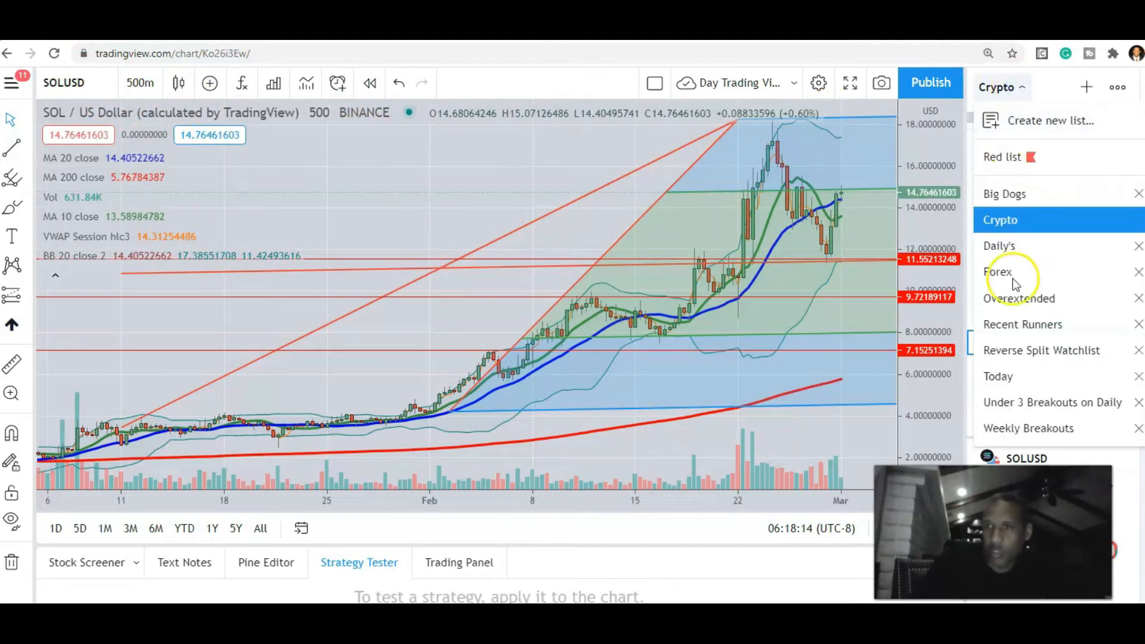
{"action": "left_click", "coordinate": [1022, 324]}
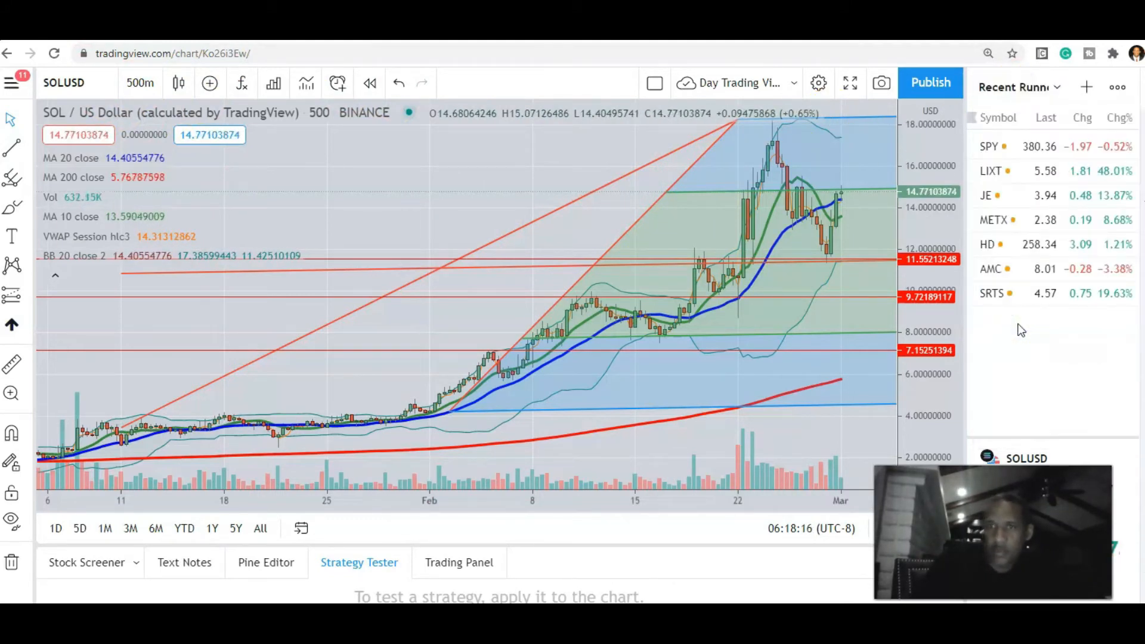
{"action": "mouse_move", "coordinate": [141, 85]}
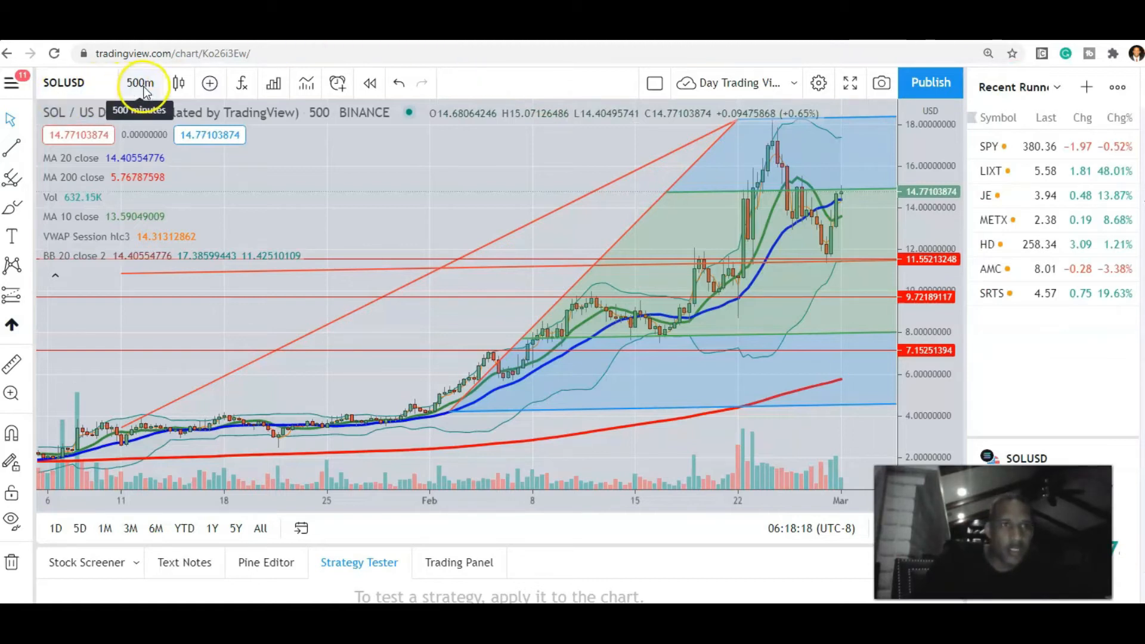
Step: Set the chart timeframe to 15-minute candles
{"action": "left_click", "coordinate": [144, 83]}
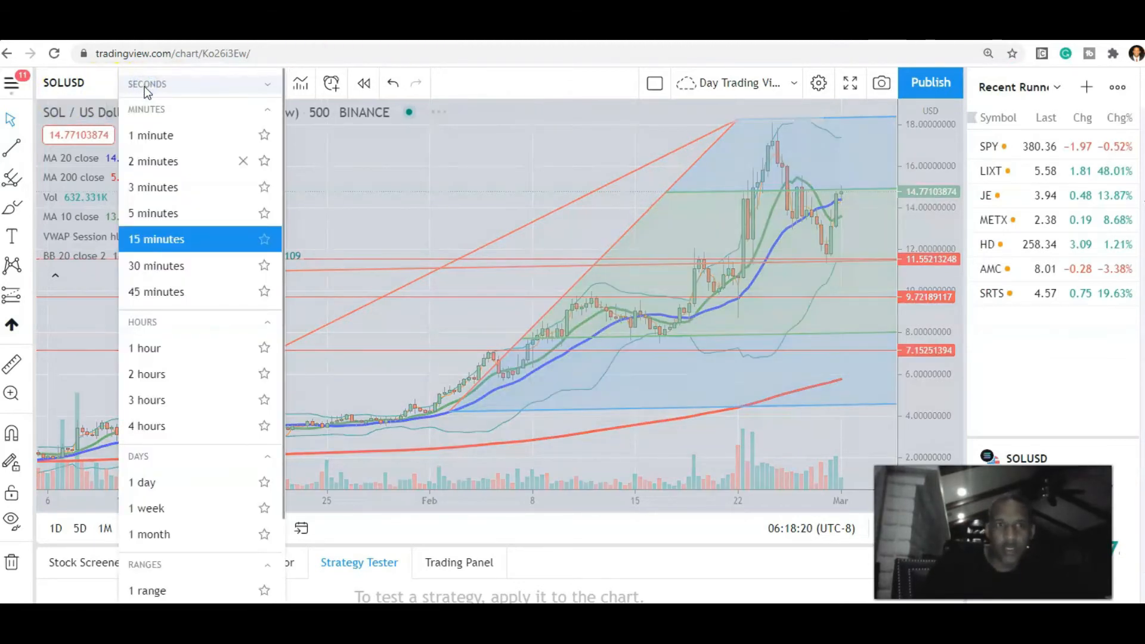
{"action": "left_click", "coordinate": [156, 239]}
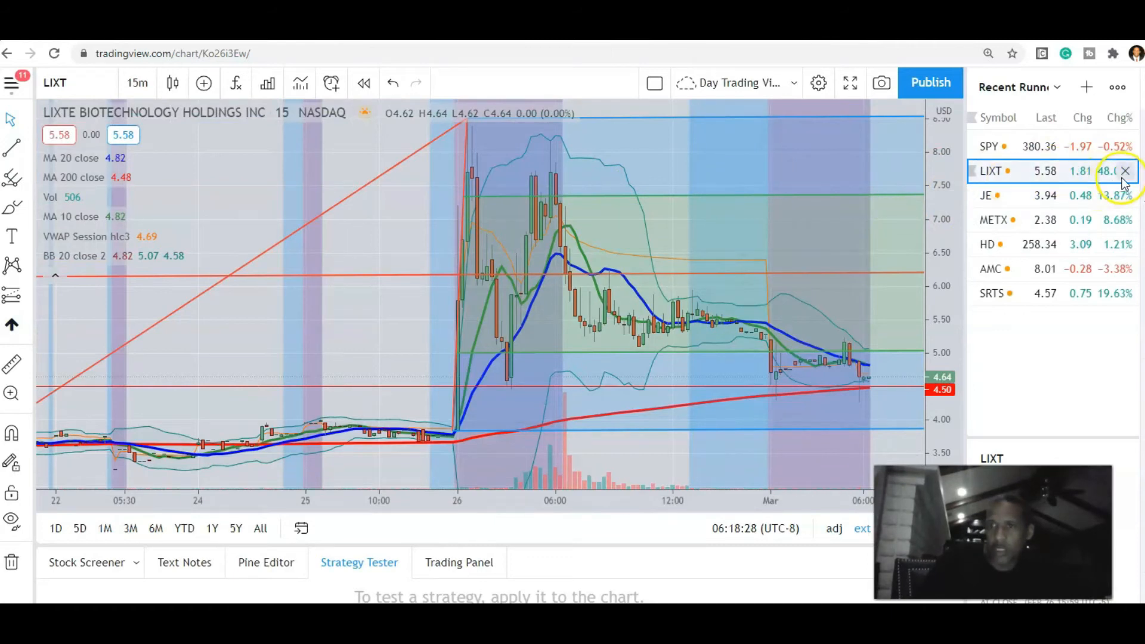
Step: Remove LIXT, JE, HD and SRTS from Recent Runners, leaving only SPY
{"action": "left_click", "coordinate": [1126, 171]}
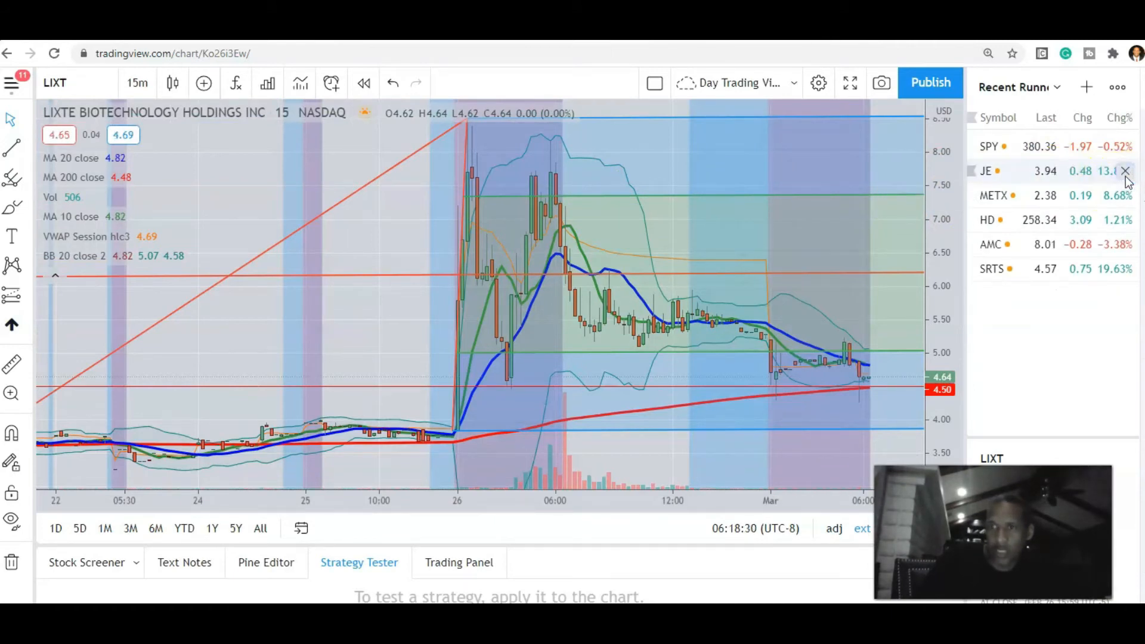
{"action": "left_click", "coordinate": [1126, 171]}
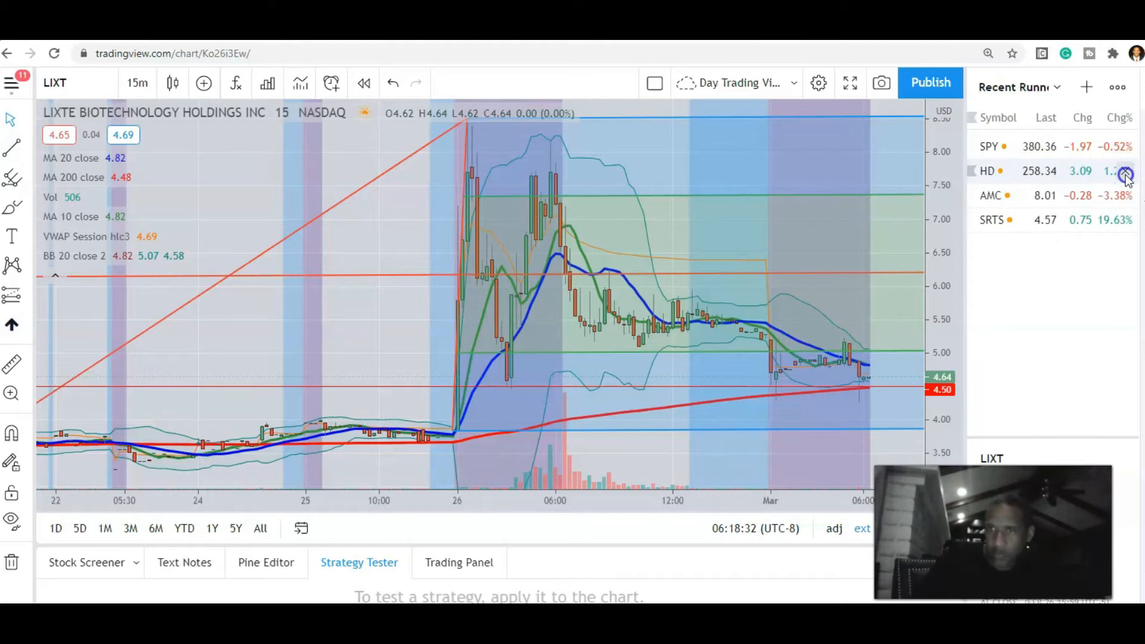
{"action": "left_click", "coordinate": [1125, 173]}
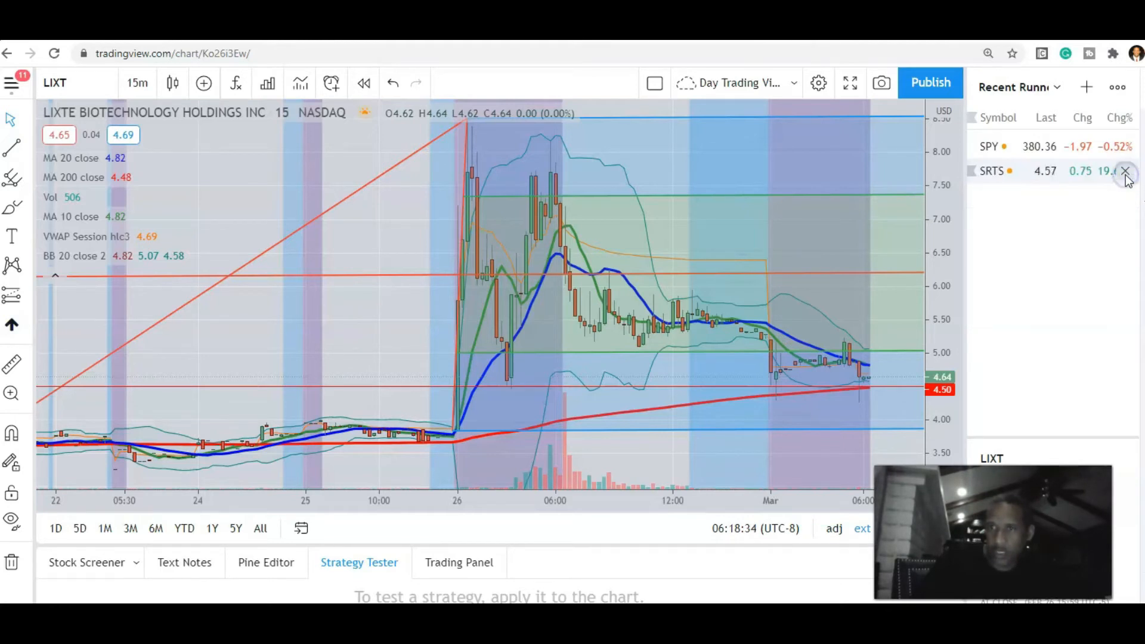
{"action": "left_click", "coordinate": [1125, 171]}
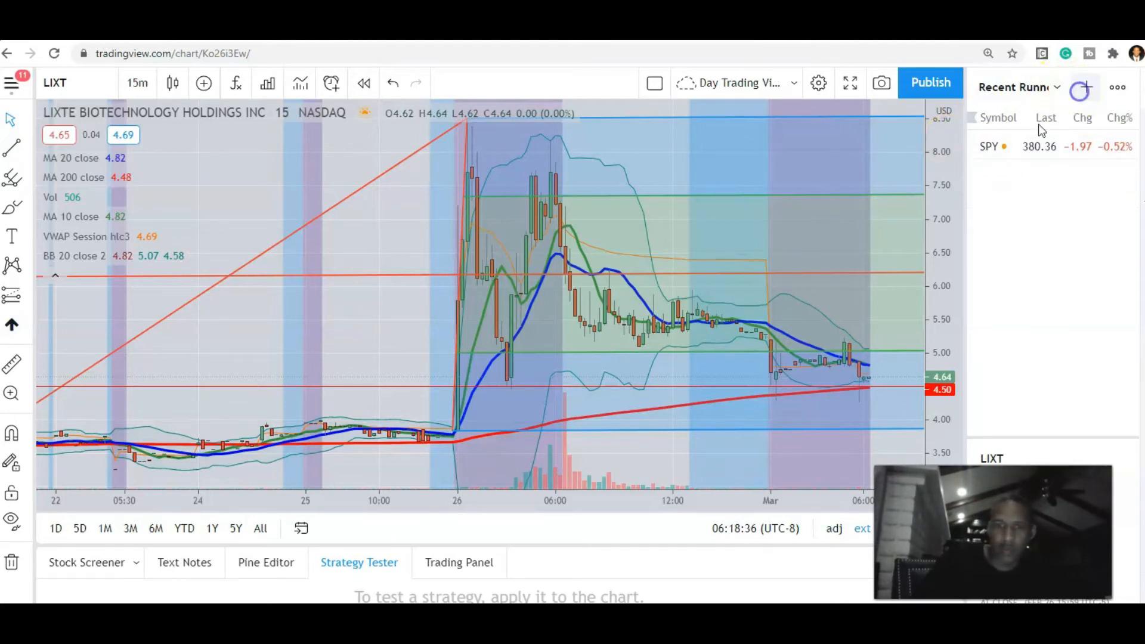
{"action": "left_click", "coordinate": [1082, 87]}
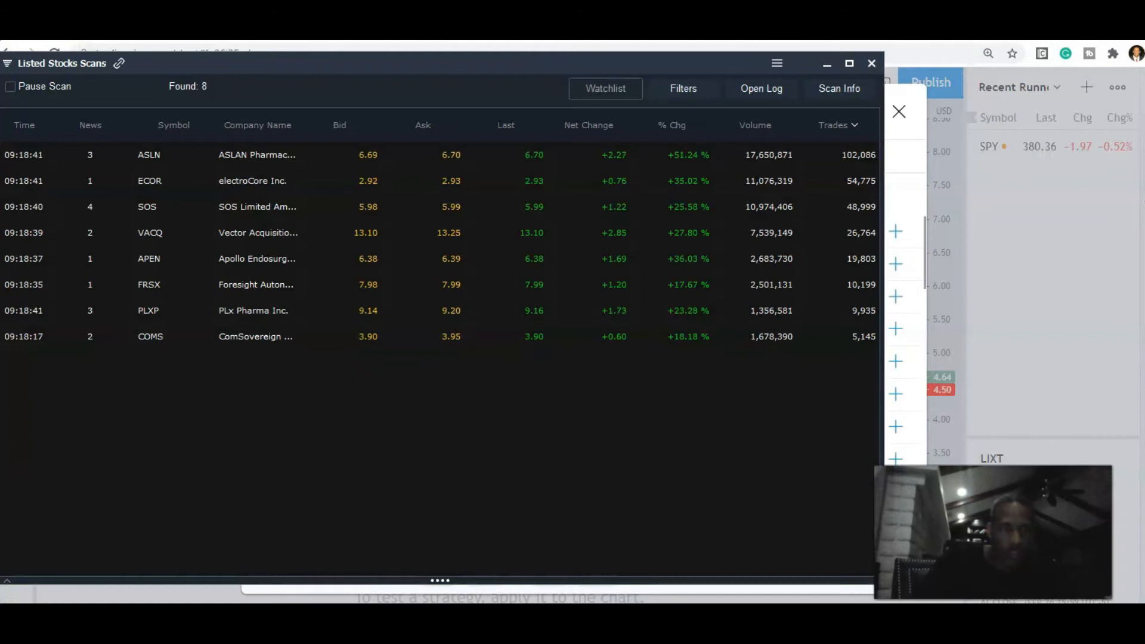
{"action": "mouse_move", "coordinate": [951, 197]}
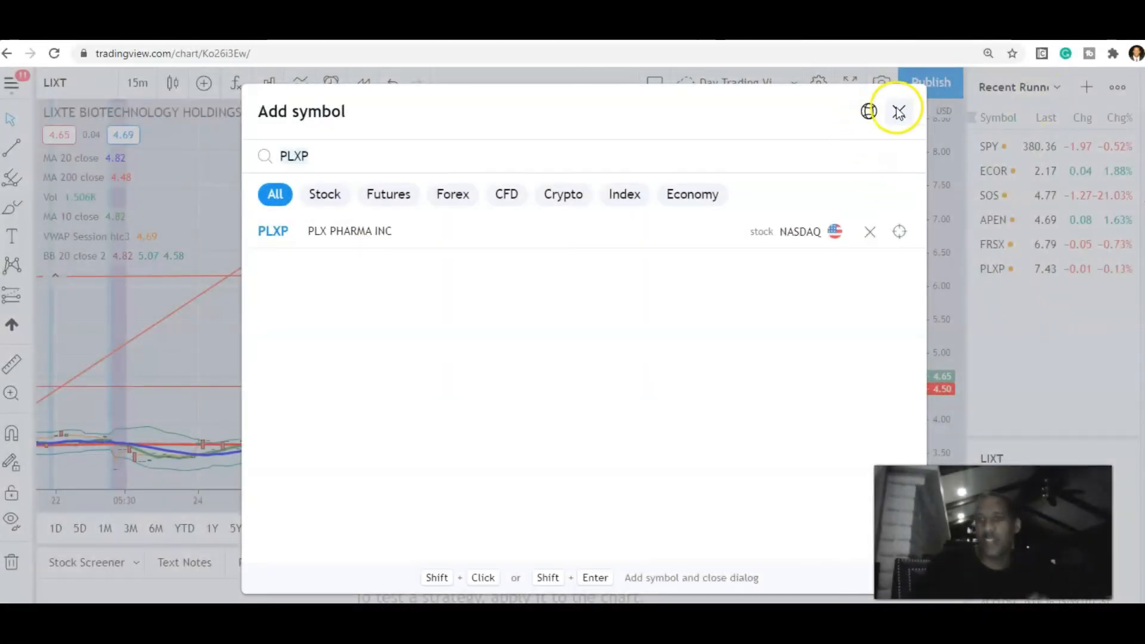
Step: Close the symbol search once ECOR, SOS, APEN, FRSX and PLXP are added
{"action": "left_click", "coordinate": [898, 111]}
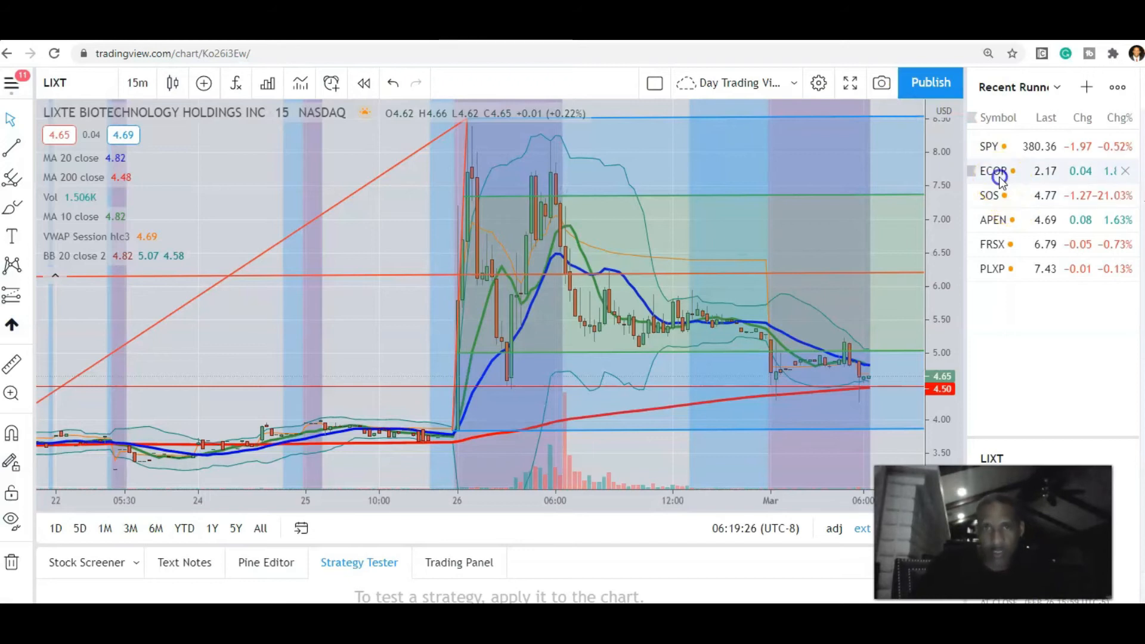
Step: Chart ECOR and draw a pitchfork over its February lows and March spike, then chart SOS
{"action": "left_click", "coordinate": [994, 171]}
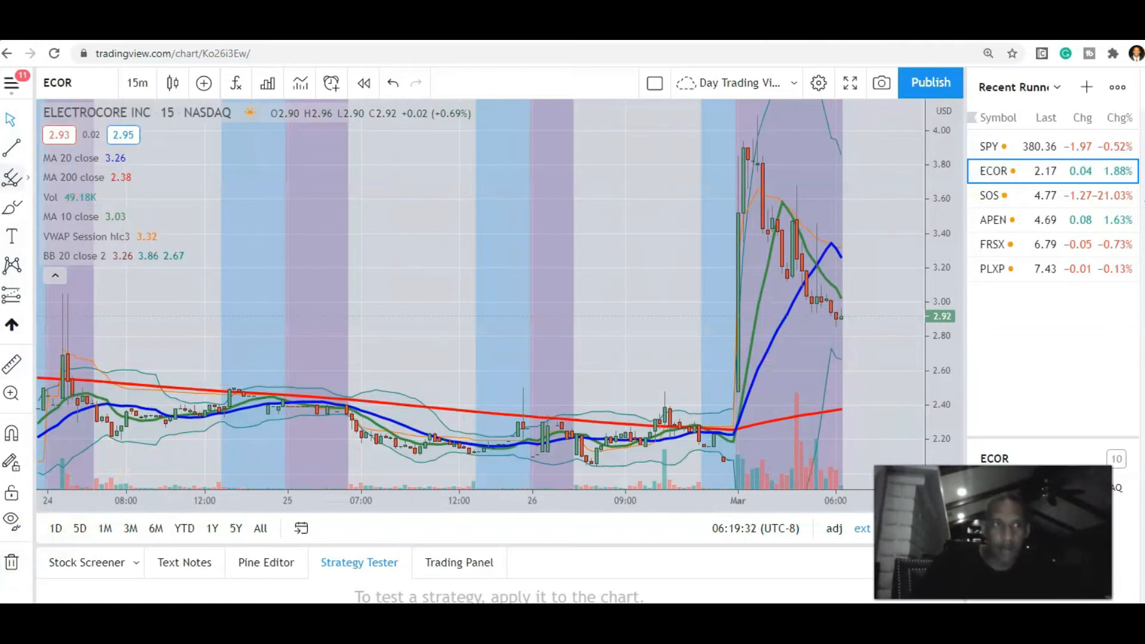
{"action": "mouse_move", "coordinate": [11, 118]}
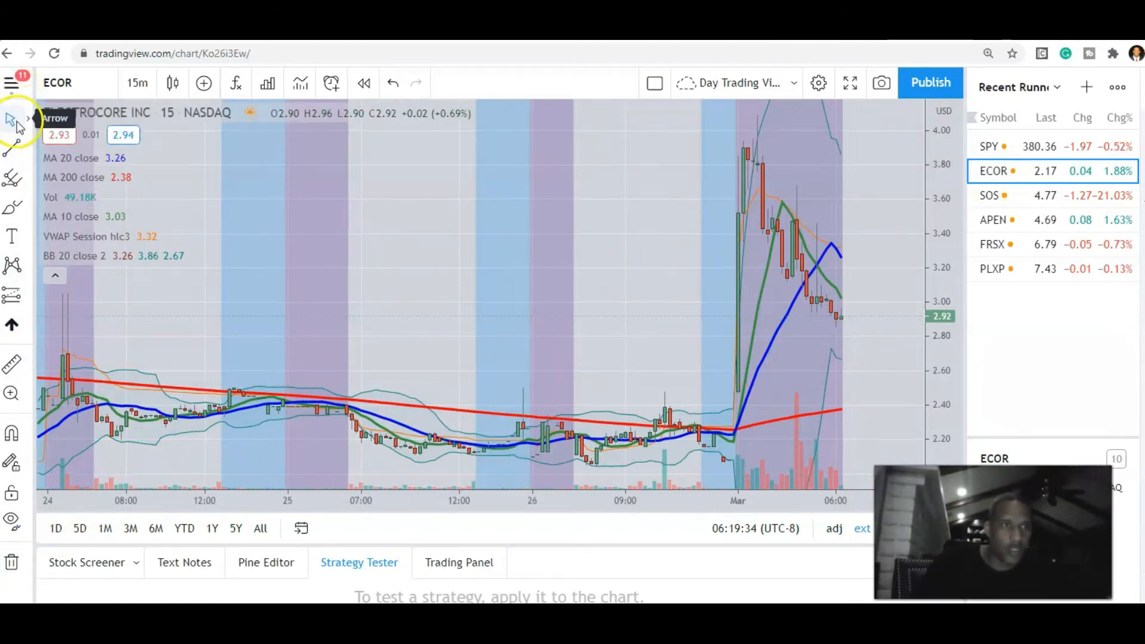
{"action": "mouse_move", "coordinate": [12, 179]}
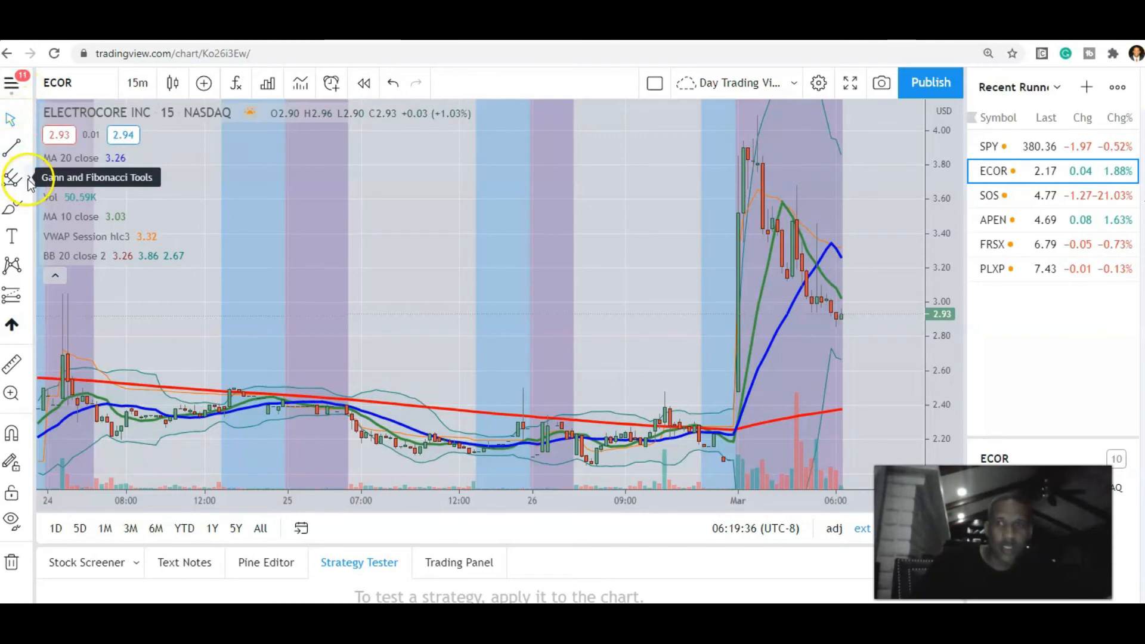
{"action": "left_click", "coordinate": [13, 179]}
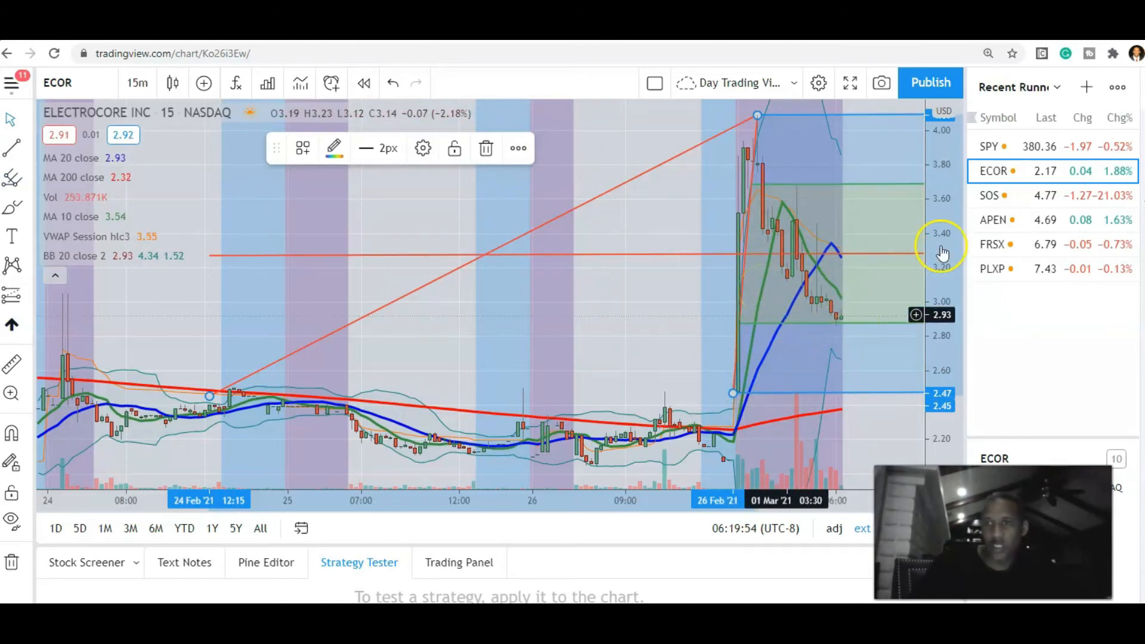
{"action": "left_click", "coordinate": [989, 195]}
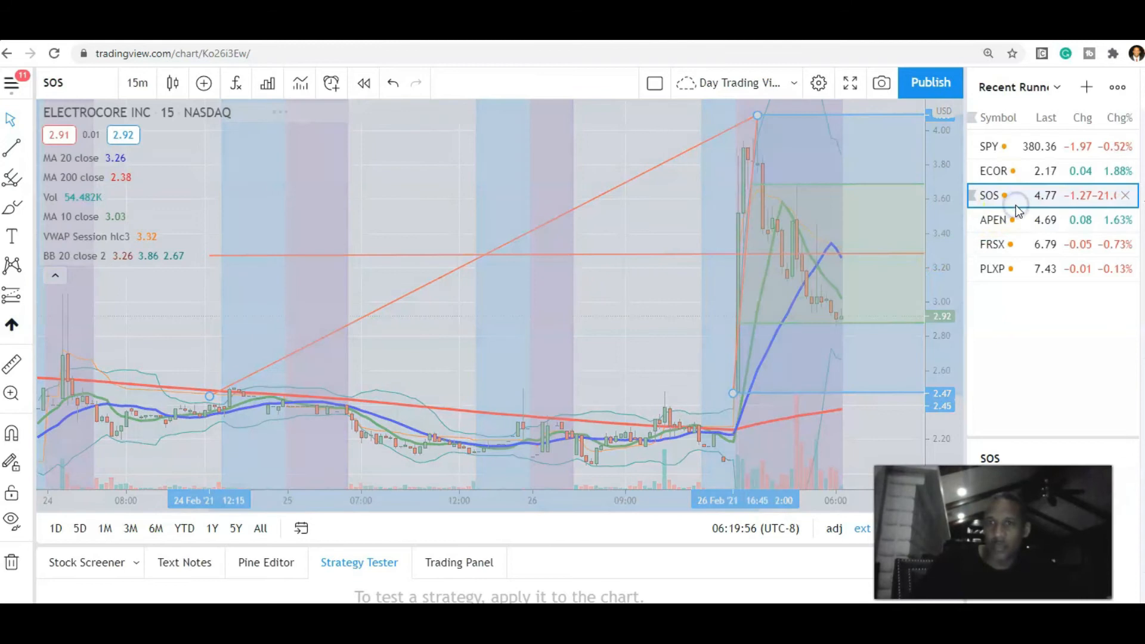
Step: Place a pitchfork on SOS from the late-February low to the March spike, then chart APEN
{"action": "left_click", "coordinate": [990, 195]}
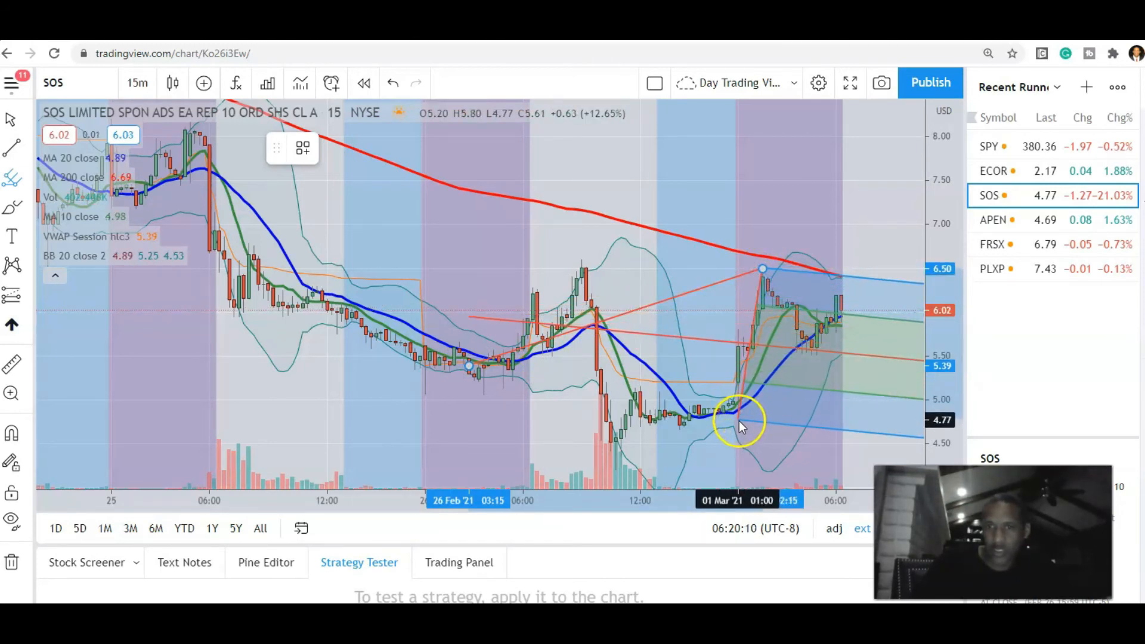
{"action": "left_click", "coordinate": [992, 219]}
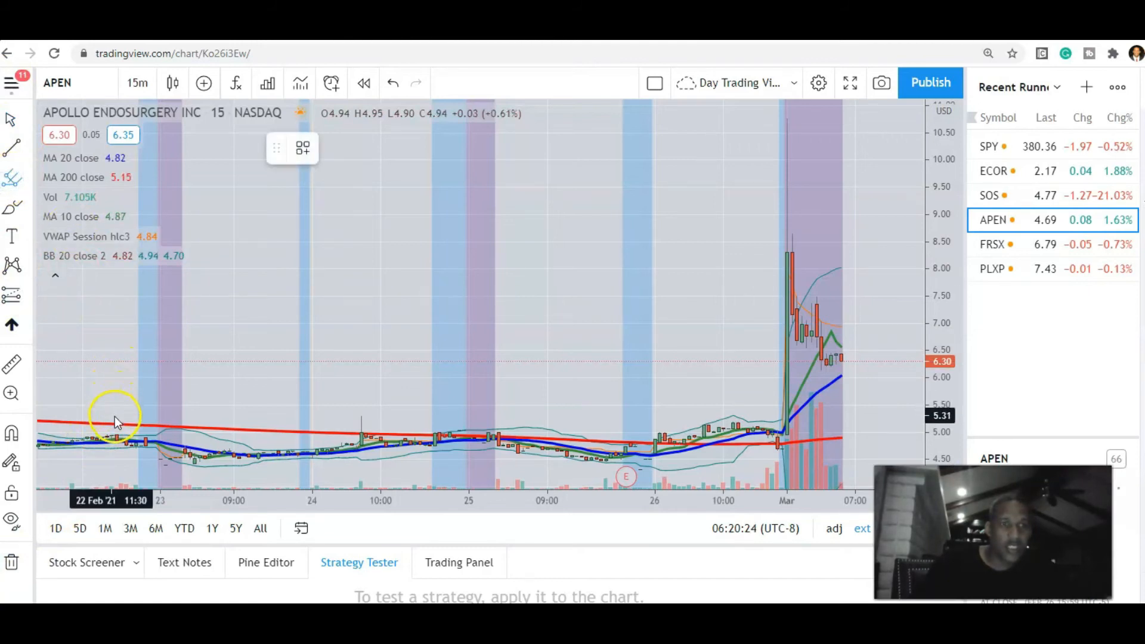
Step: Anchor APEN's pitchfork at the 22 Feb low through the 26 Feb spike, then chart FRSX
{"action": "left_click_drag", "start_coordinate": [111, 419], "coordinate": [744, 172]}
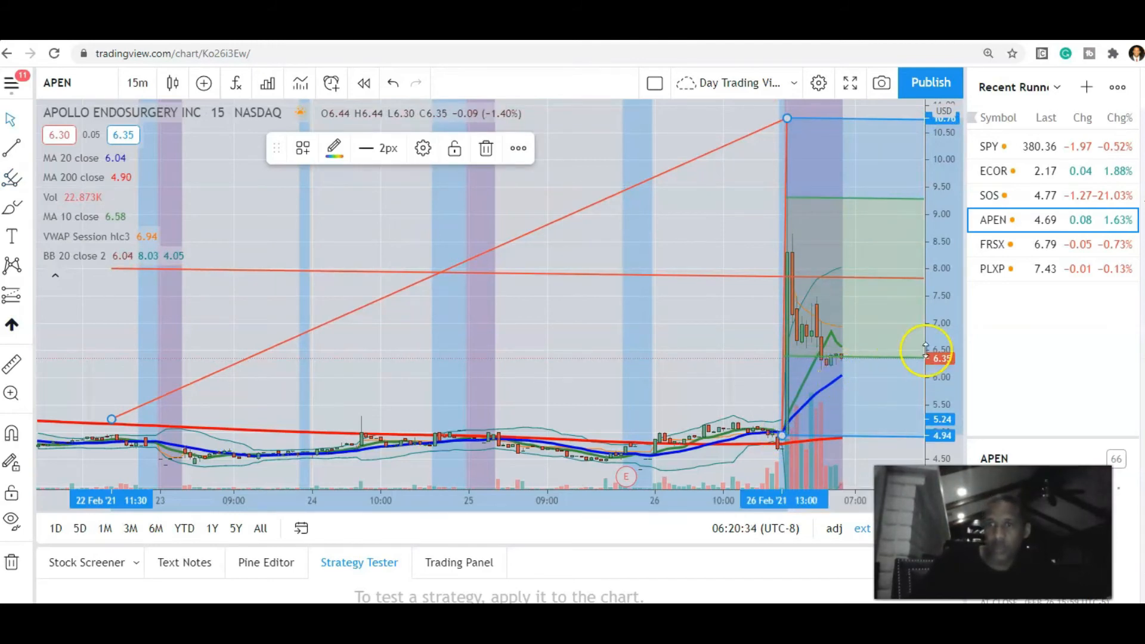
{"action": "left_click", "coordinate": [1003, 245]}
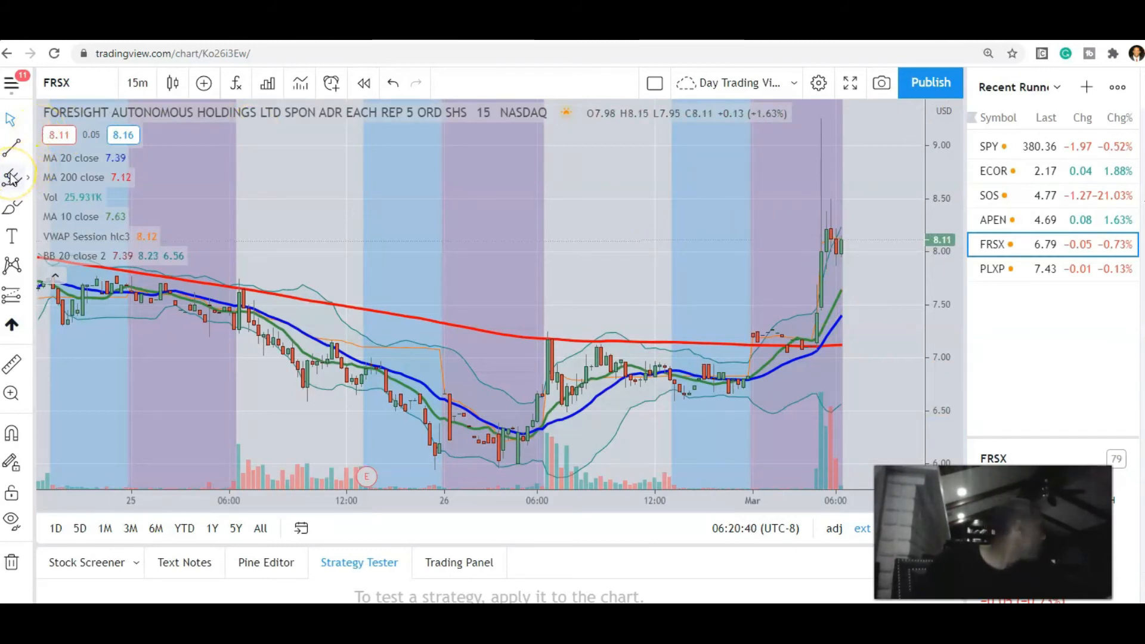
{"action": "mouse_move", "coordinate": [13, 177]}
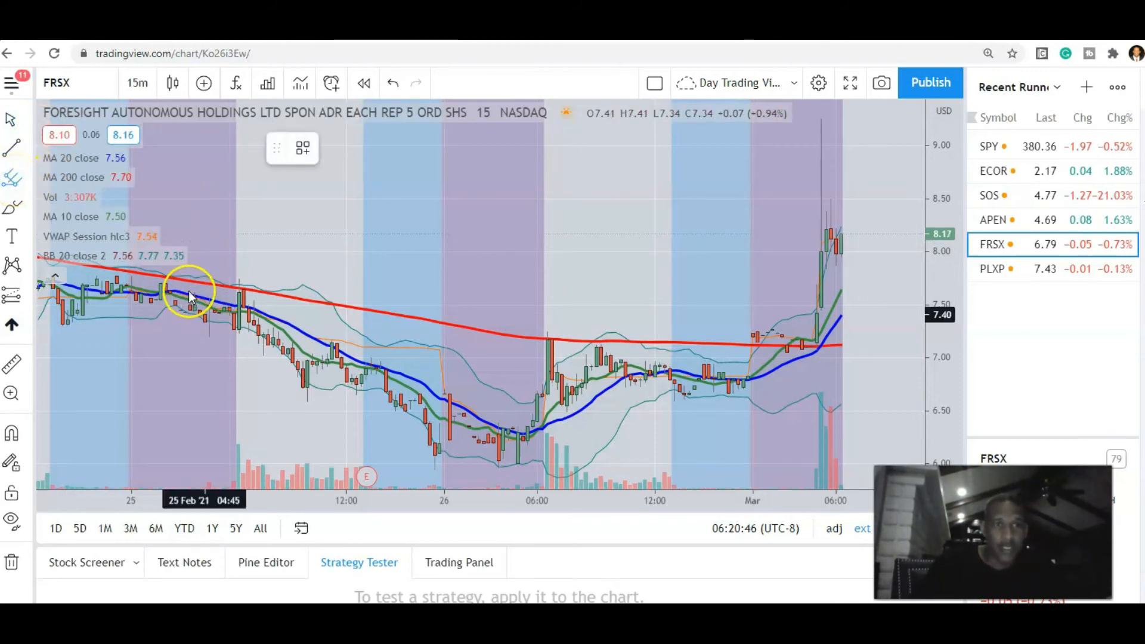
Step: Draw FRSX's pitchfork from 25 Feb to near 7.09, review PLXP, and delete it
{"action": "left_click_drag", "start_coordinate": [184, 286], "coordinate": [797, 128]}
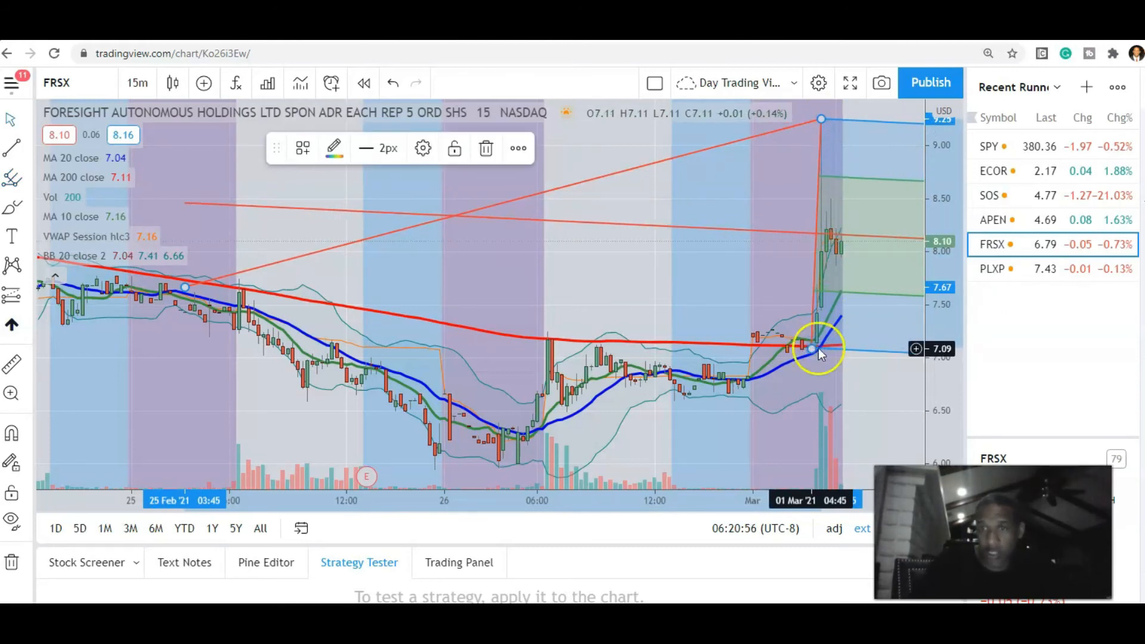
{"action": "left_click", "coordinate": [992, 269]}
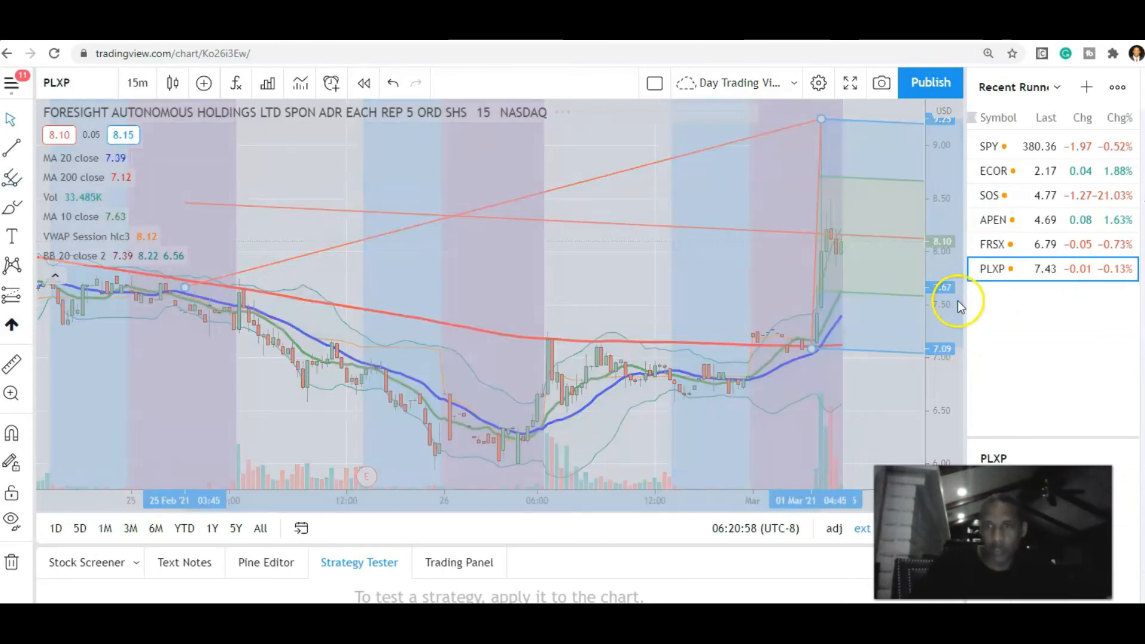
{"action": "left_click", "coordinate": [991, 268]}
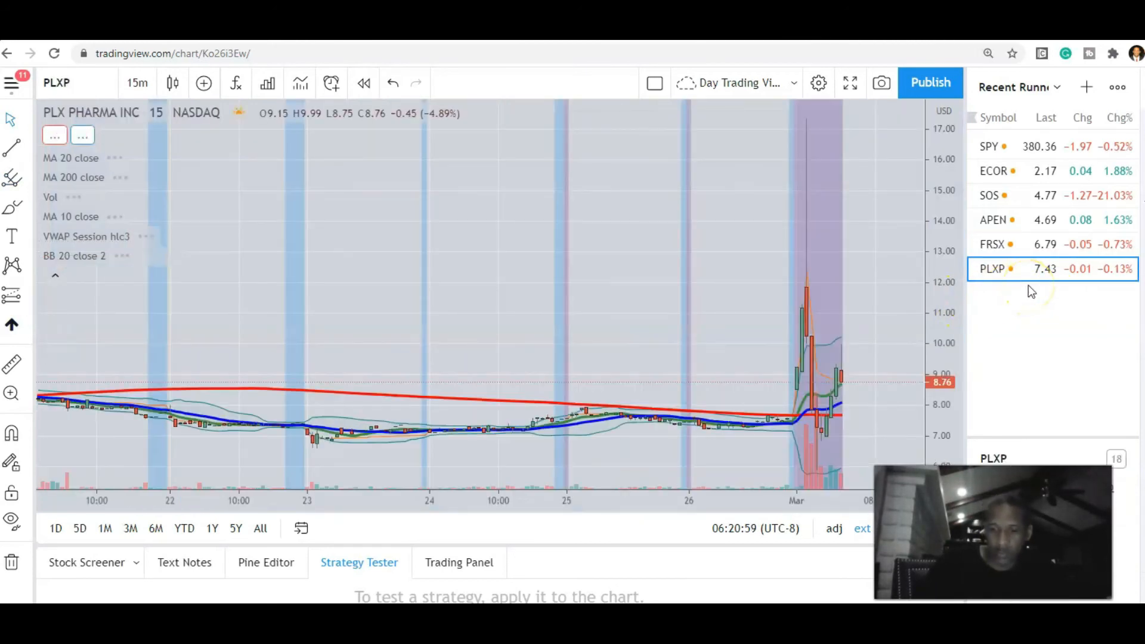
{"action": "left_click", "coordinate": [989, 244]}
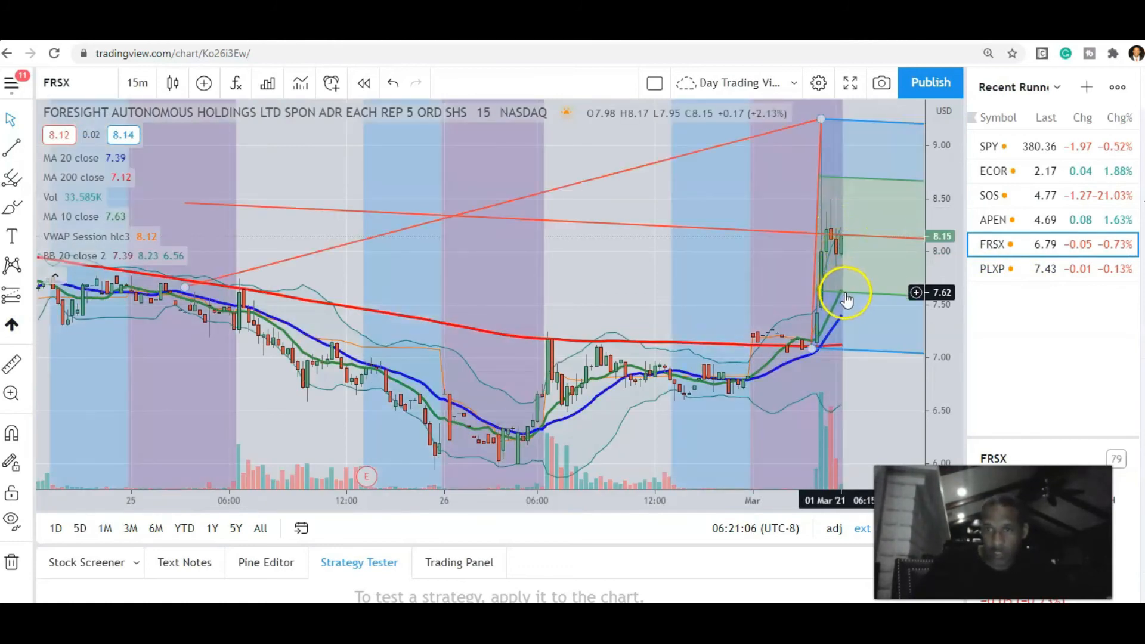
{"action": "mouse_move", "coordinate": [853, 305]}
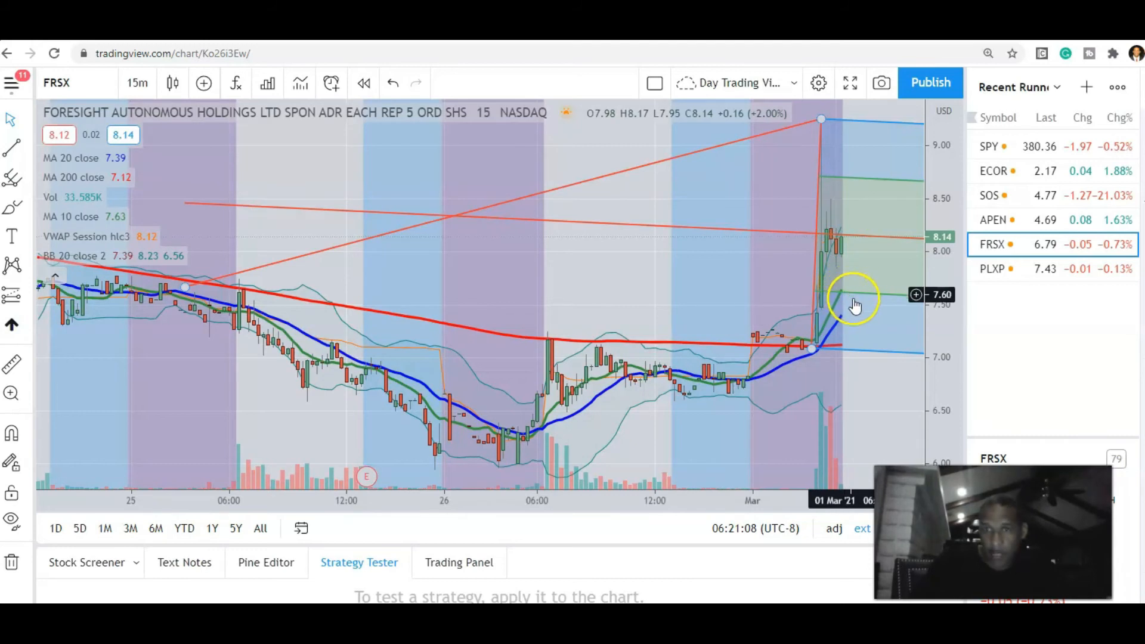
{"action": "mouse_move", "coordinate": [849, 301]}
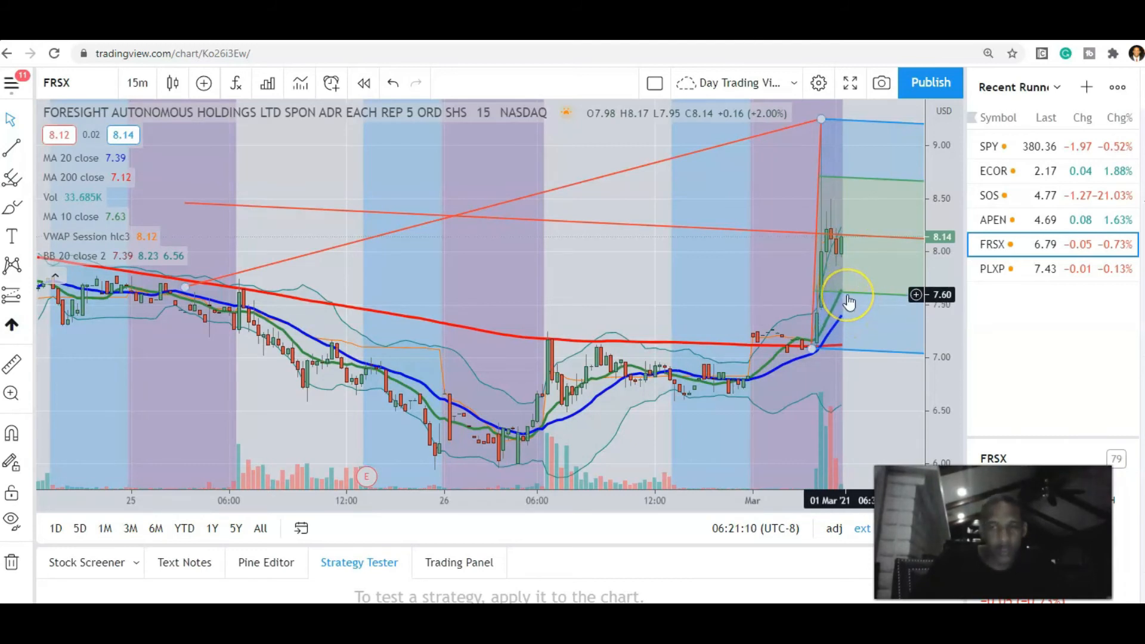
{"action": "mouse_move", "coordinate": [868, 302]}
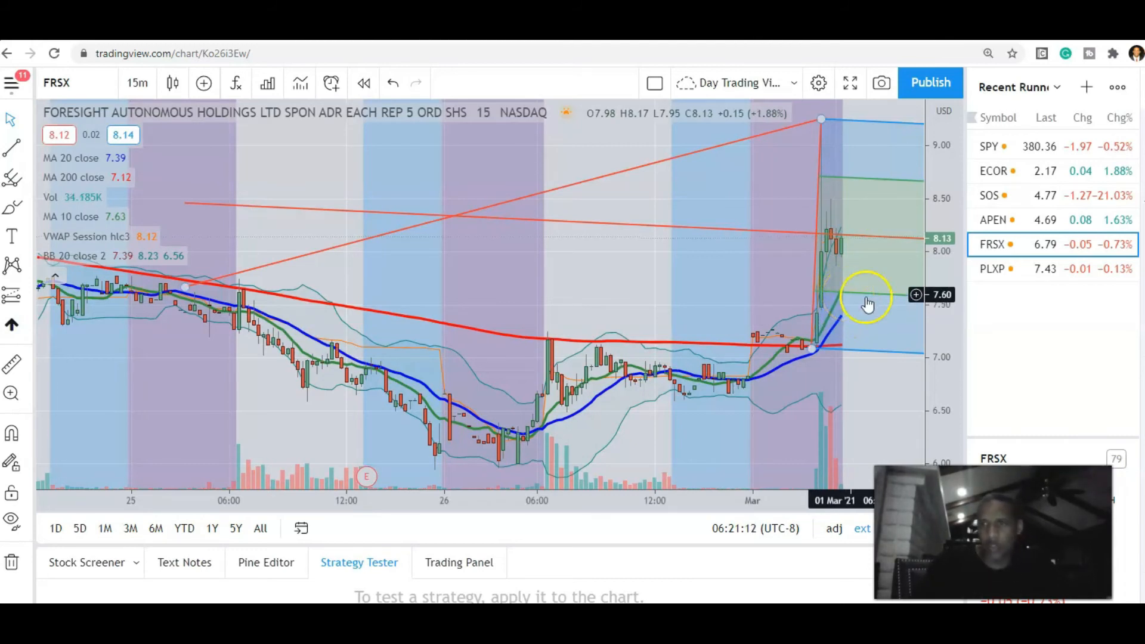
{"action": "left_click", "coordinate": [992, 269]}
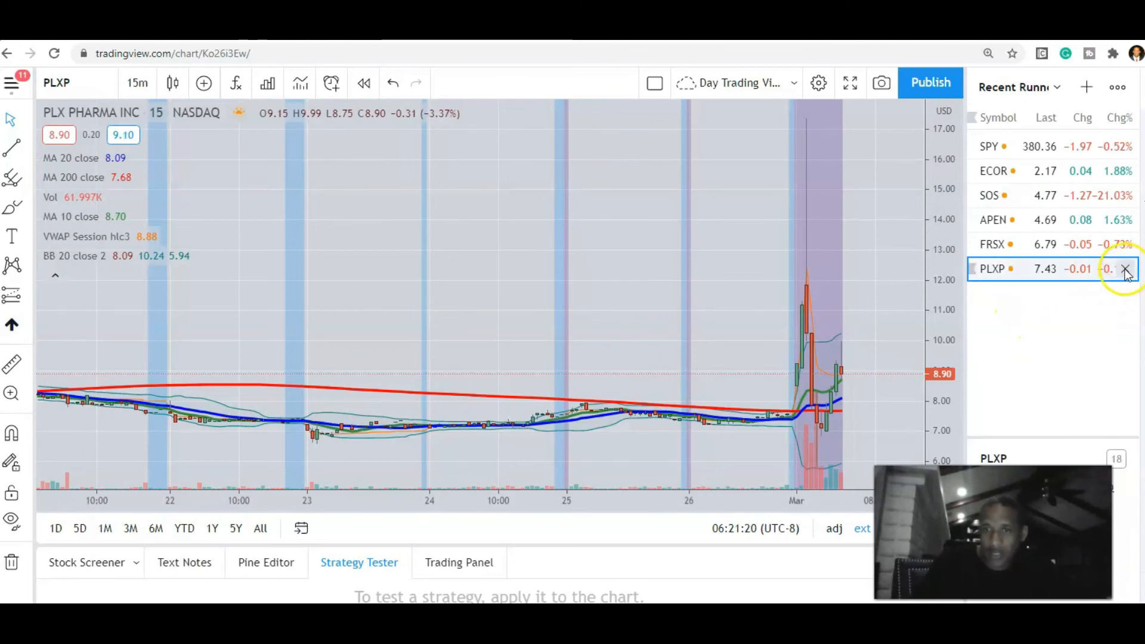
{"action": "left_click", "coordinate": [1127, 269]}
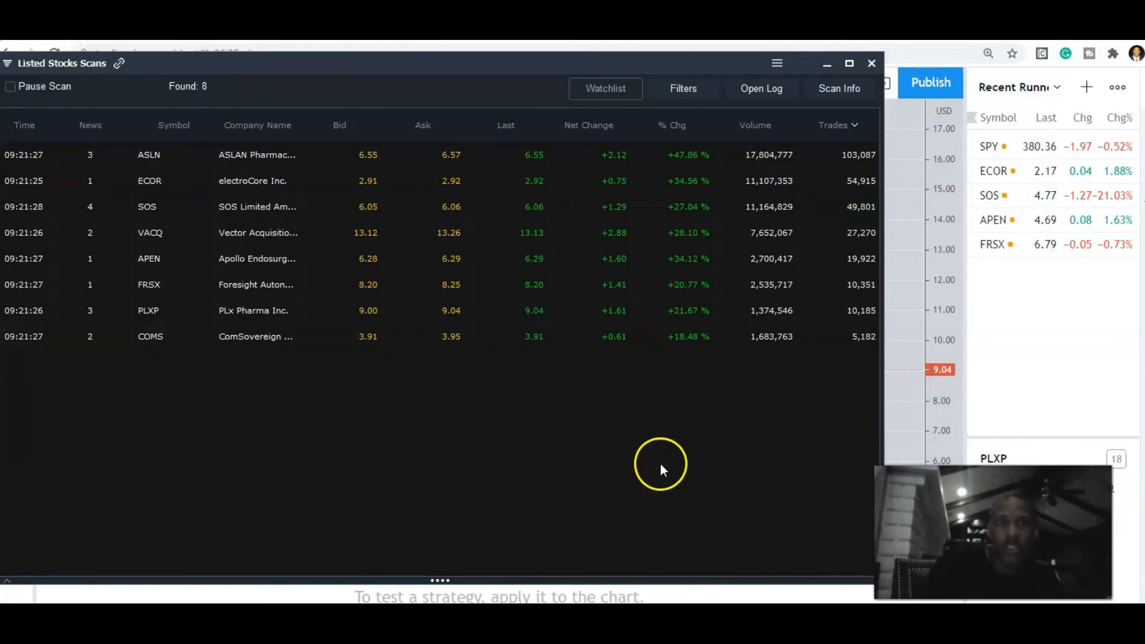
{"action": "mouse_move", "coordinate": [624, 423]}
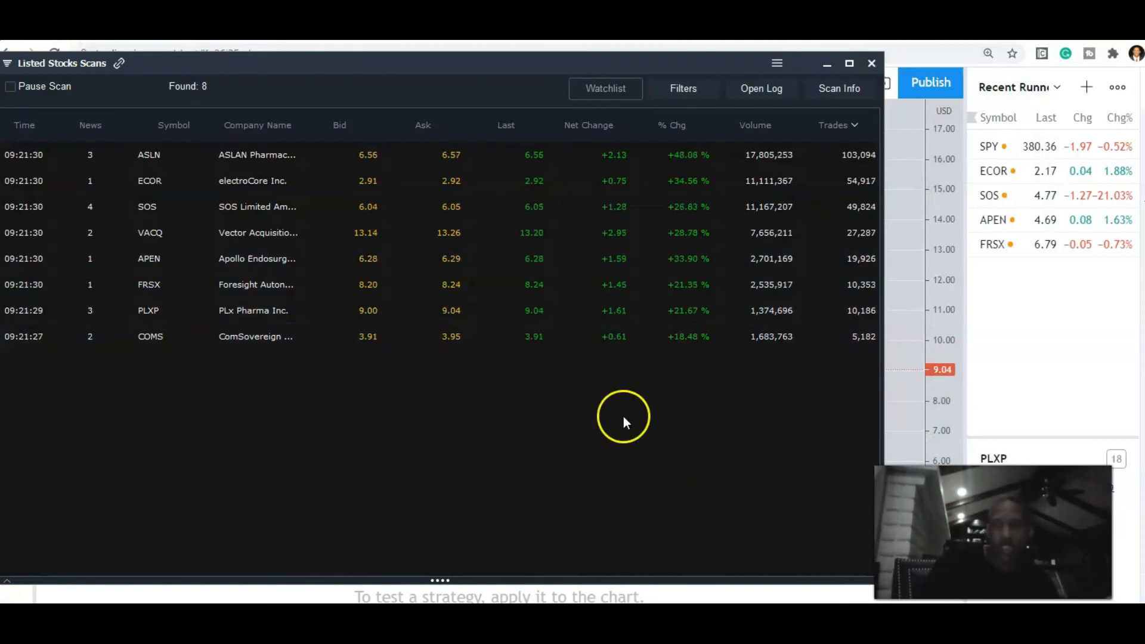
{"action": "mouse_move", "coordinate": [765, 466]}
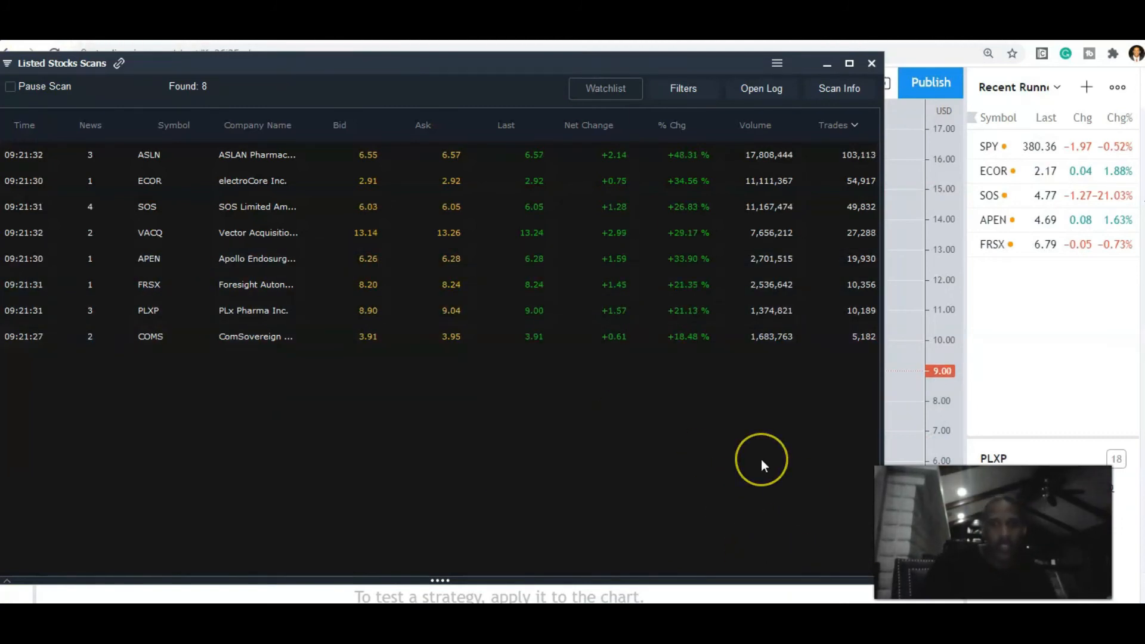
{"action": "mouse_move", "coordinate": [267, 288]}
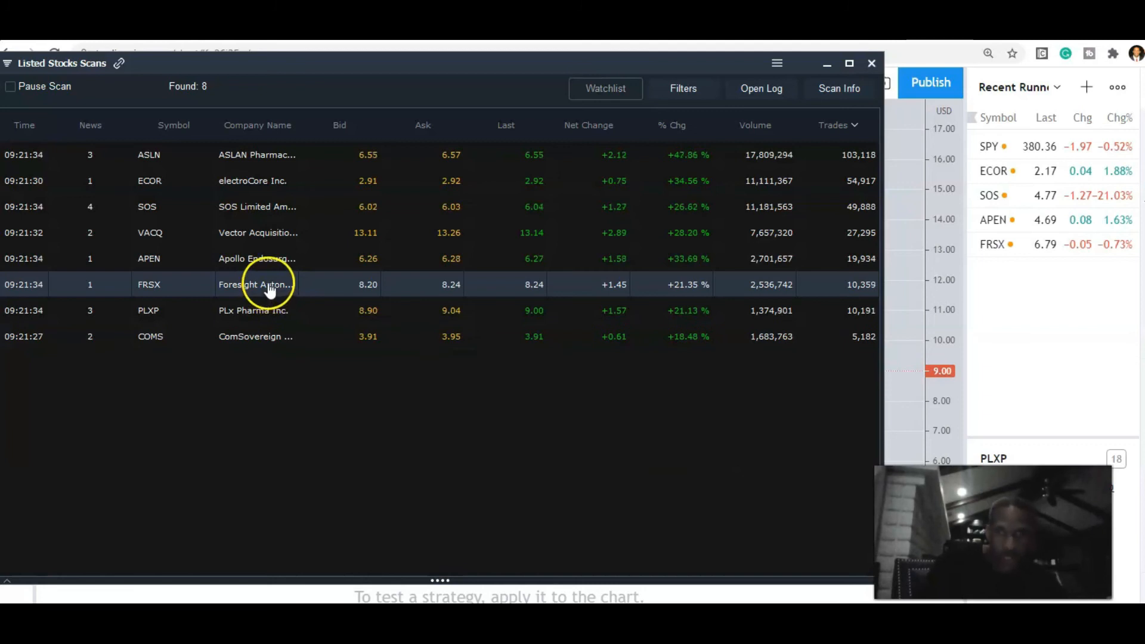